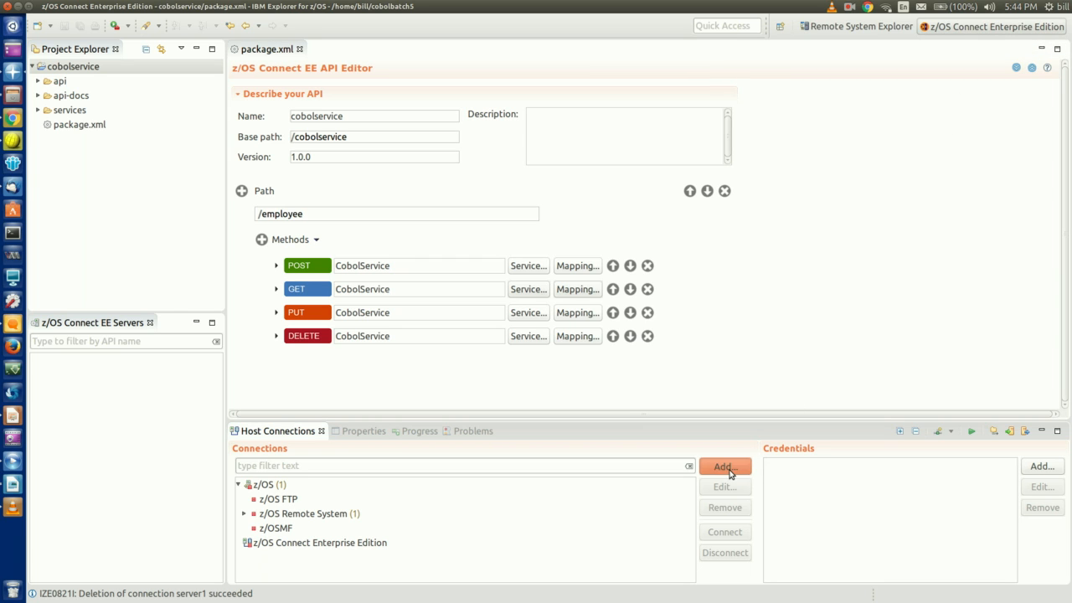
Add and connect a z/OS Connect EE connection server1 to tec6mvs on port 9080.
left_click(723, 466)
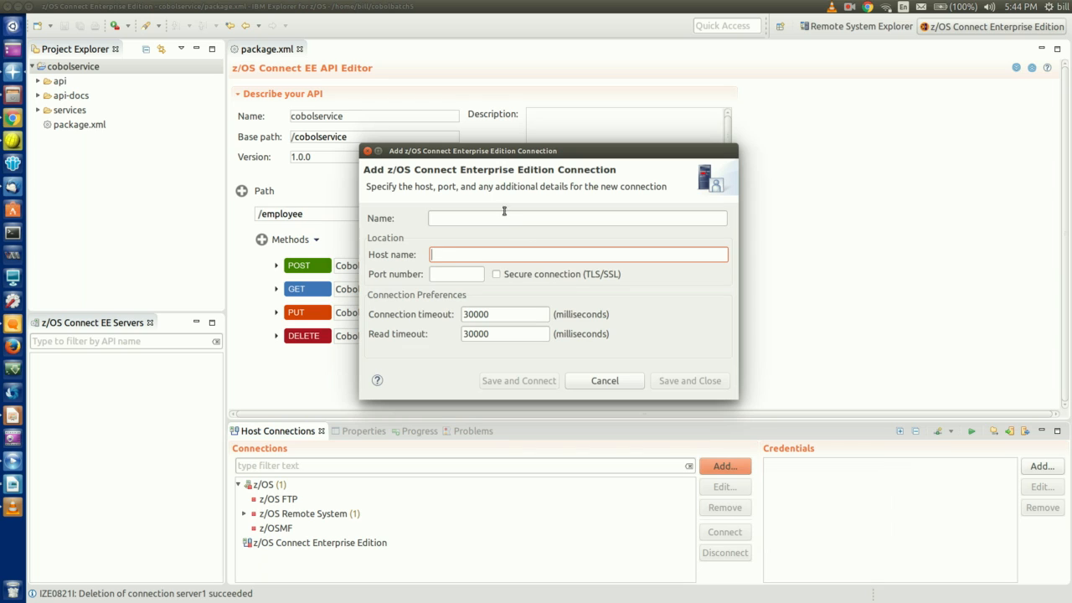
type("ser")
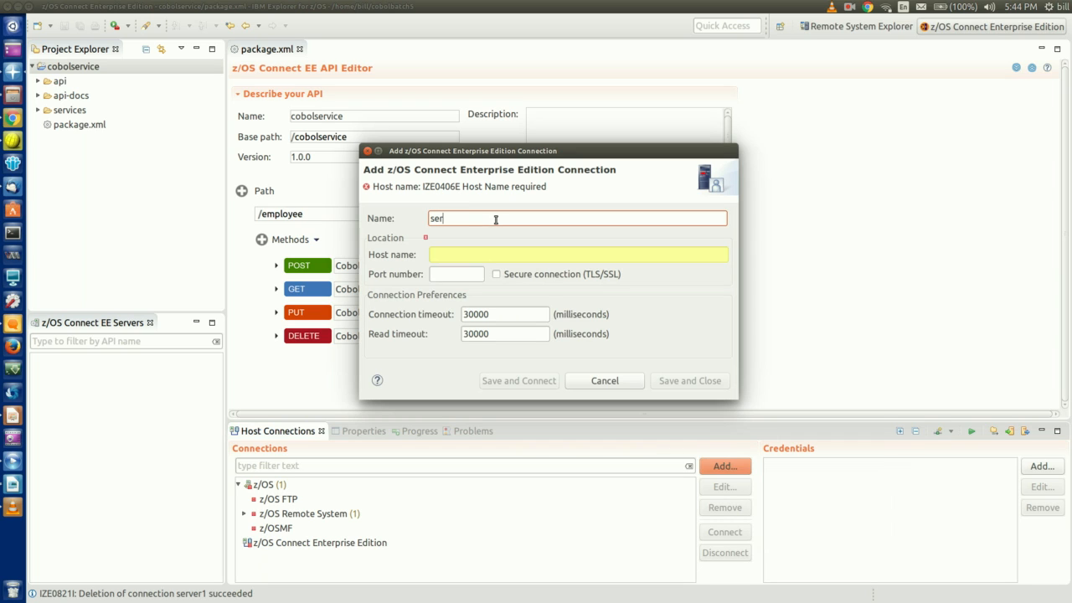
type("tec6mvs")
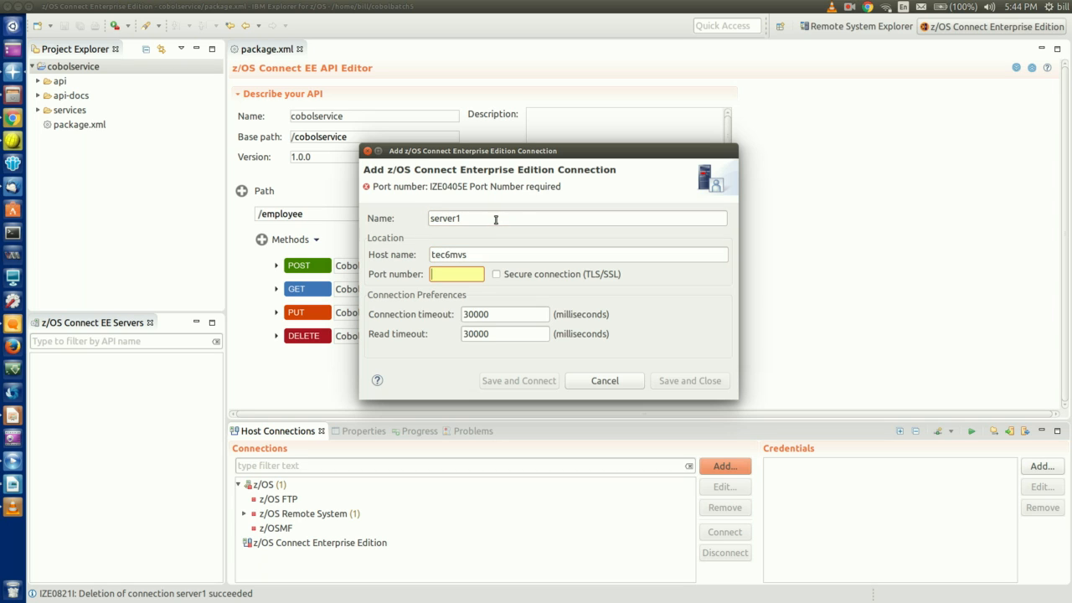
type("9080")
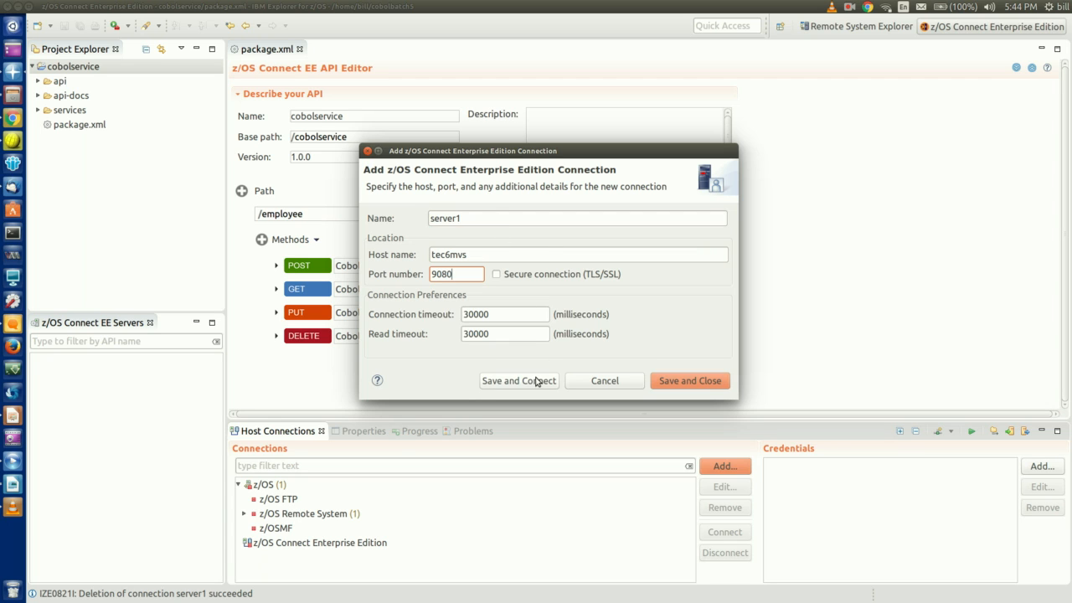
left_click(519, 380)
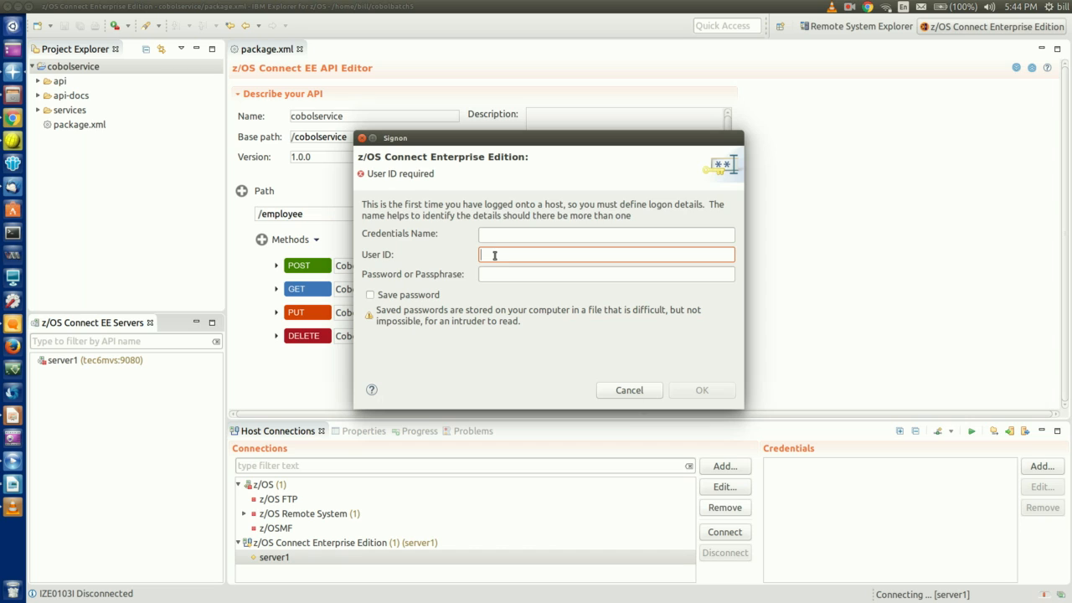
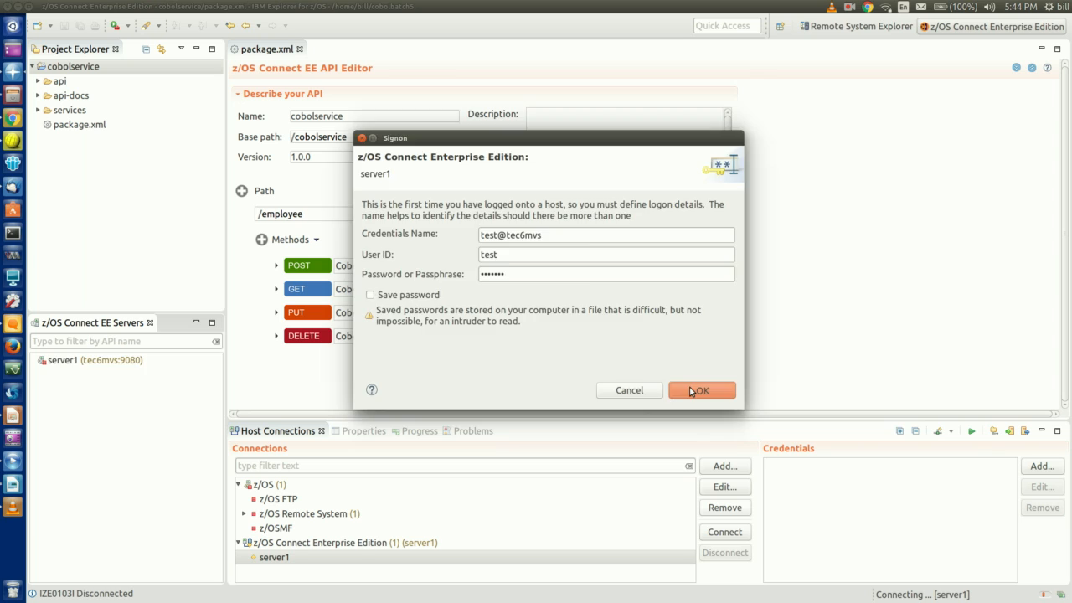
Sign on to server1 using the test user credentials.
left_click(701, 390)
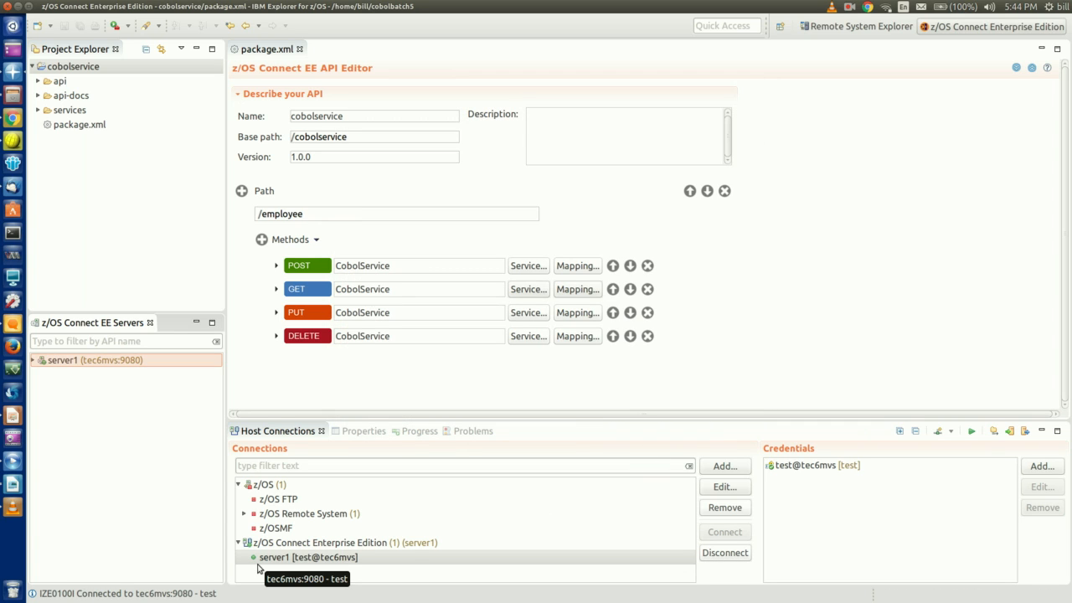
mouse_move(258, 569)
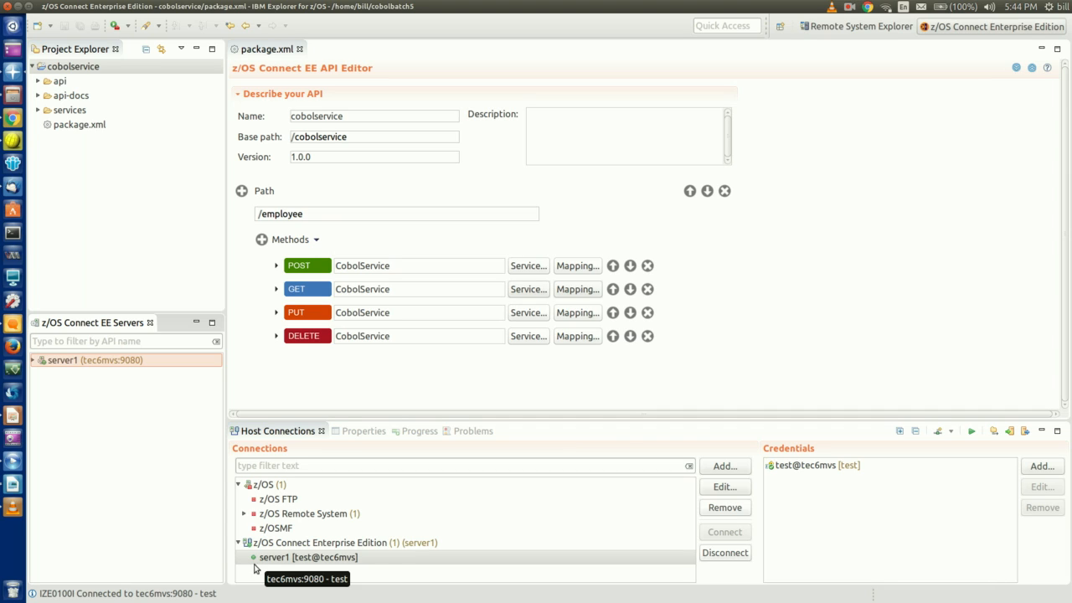
Expand server1 to reveal its empty APIs folder, then select the cobolservice project.
left_click(33, 360)
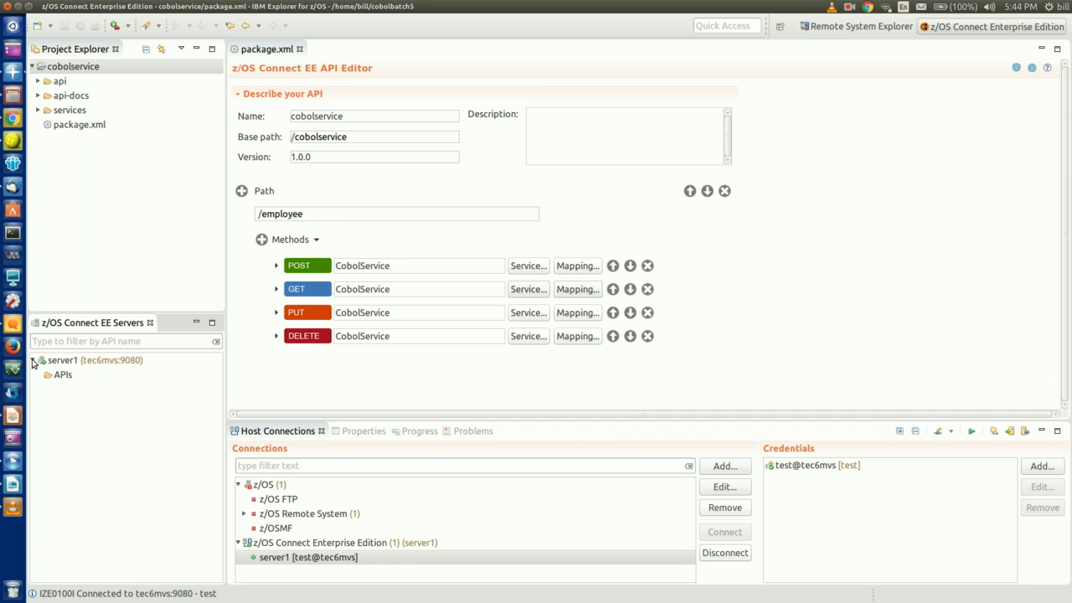
left_click(63, 374)
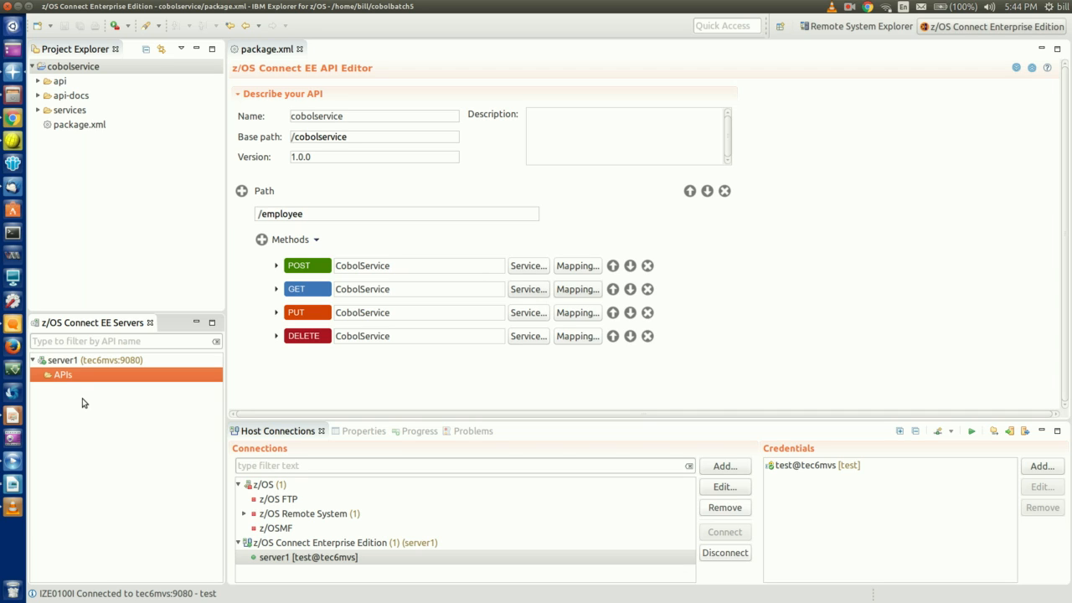
mouse_move(110, 67)
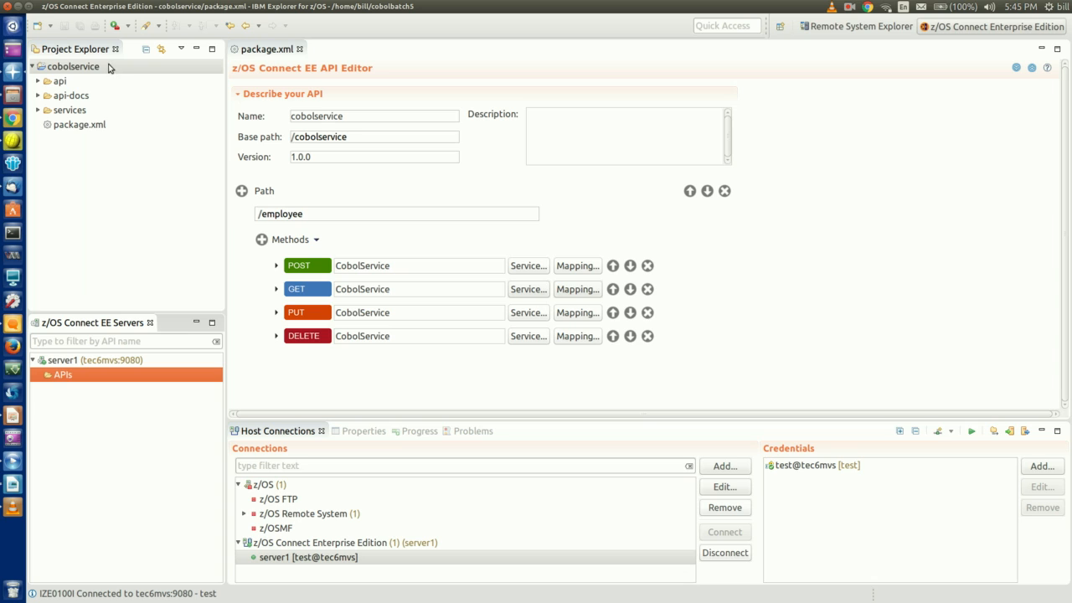
left_click(74, 66)
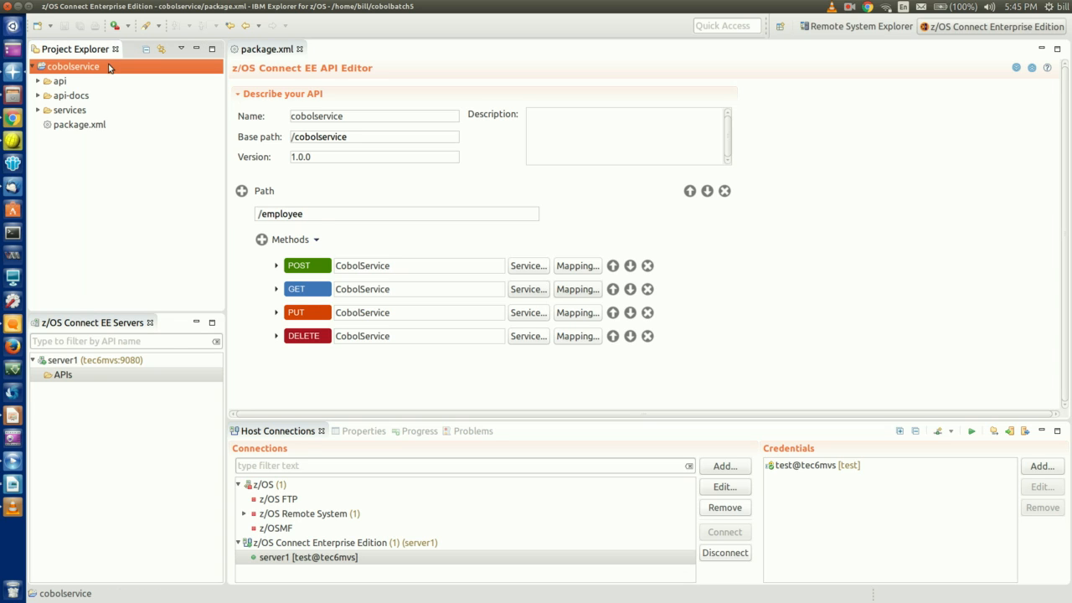
Deploy cobolservice version 1.0.0 to server1 and confirm it is listed as Started under APIs.
right_click(74, 67)
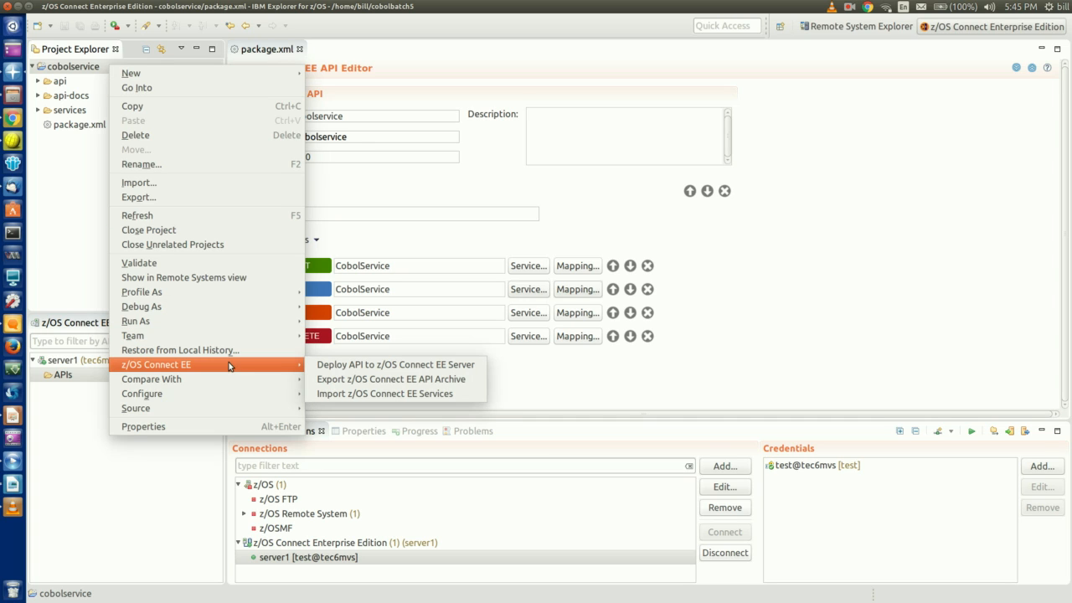
mouse_move(396, 364)
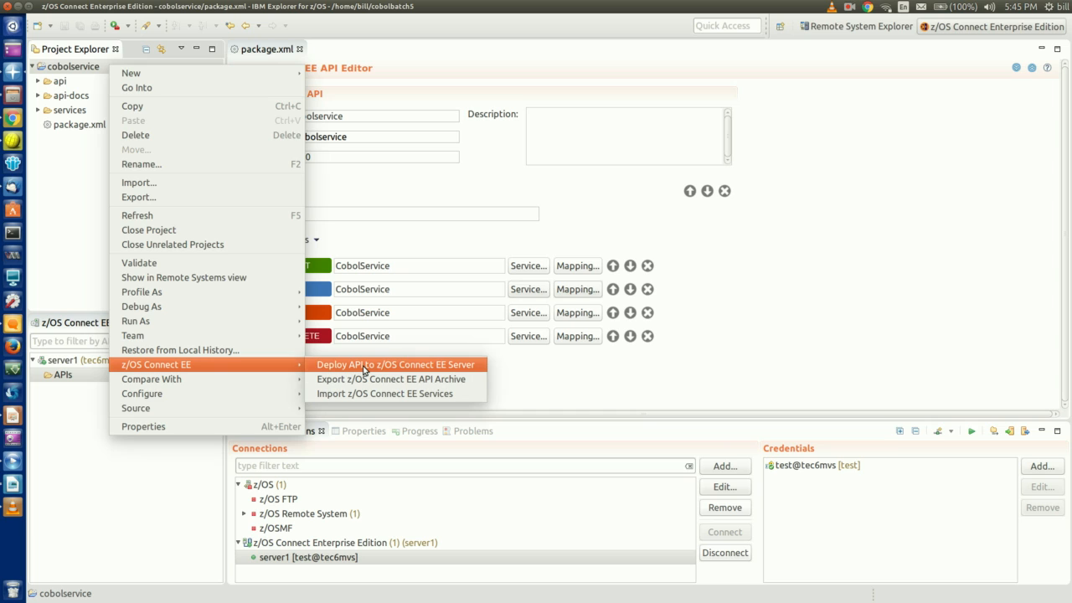
left_click(396, 364)
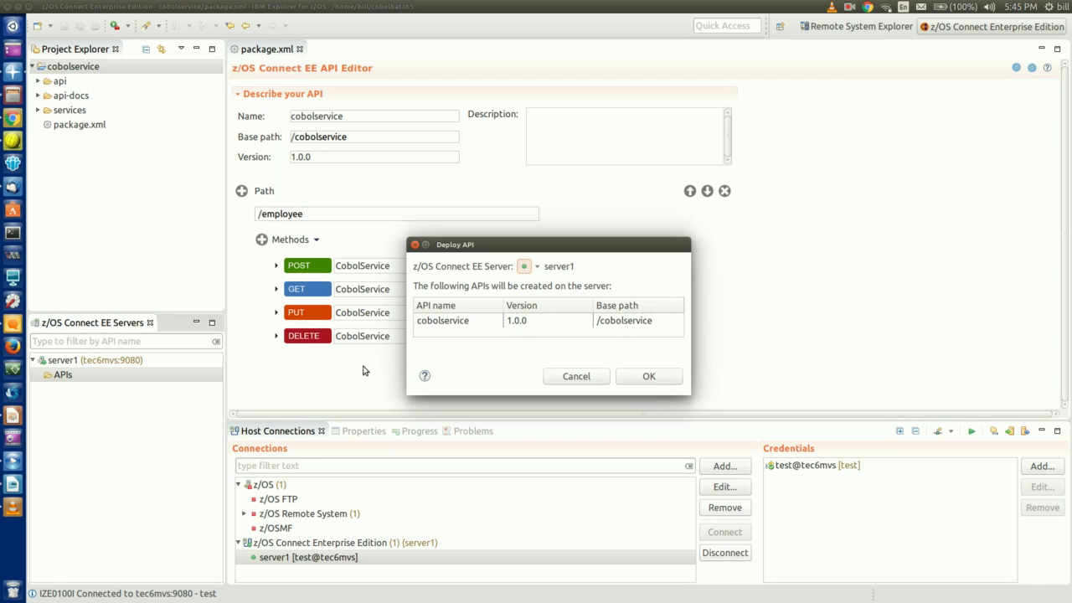
left_click(648, 376)
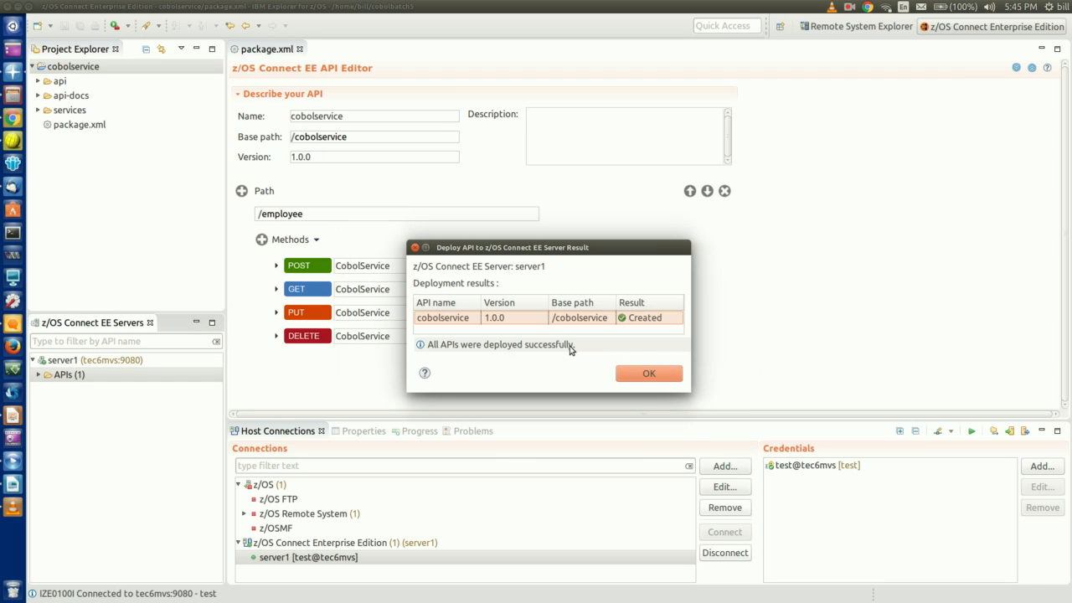
left_click(648, 372)
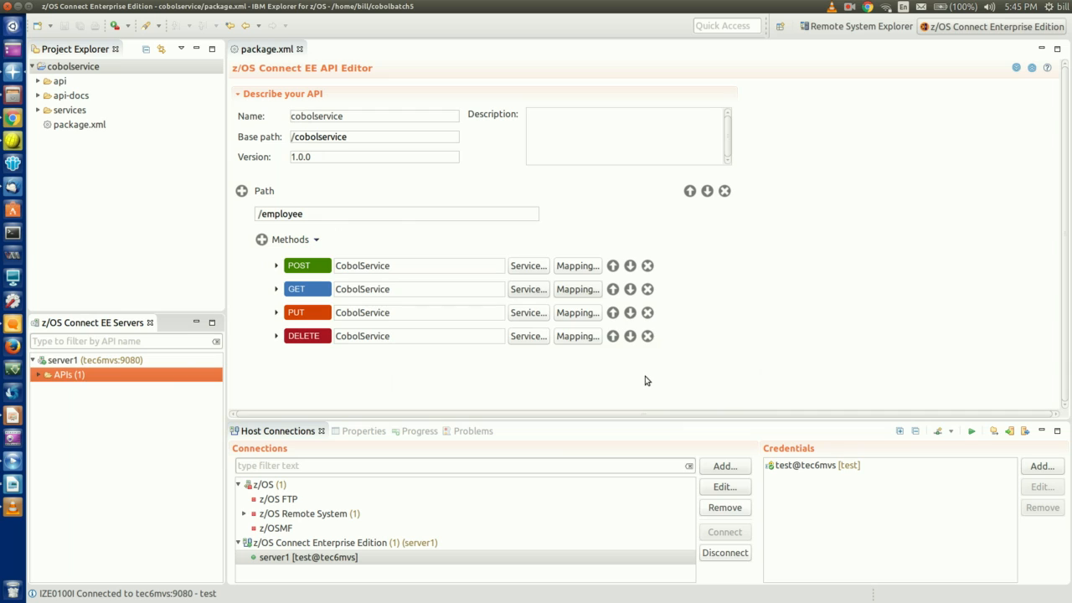
left_click(47, 374)
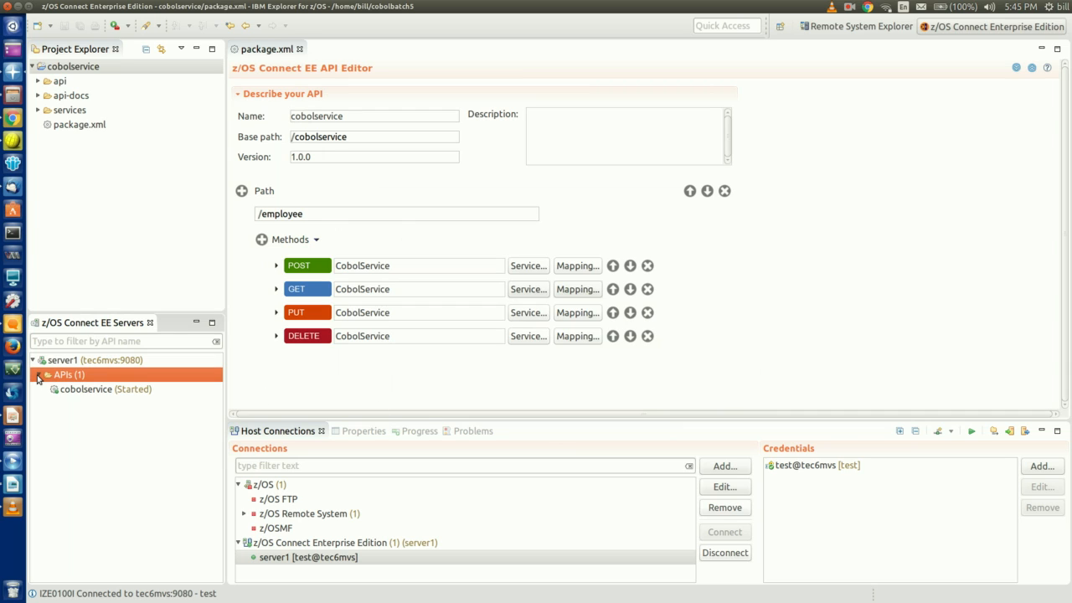
left_click(106, 388)
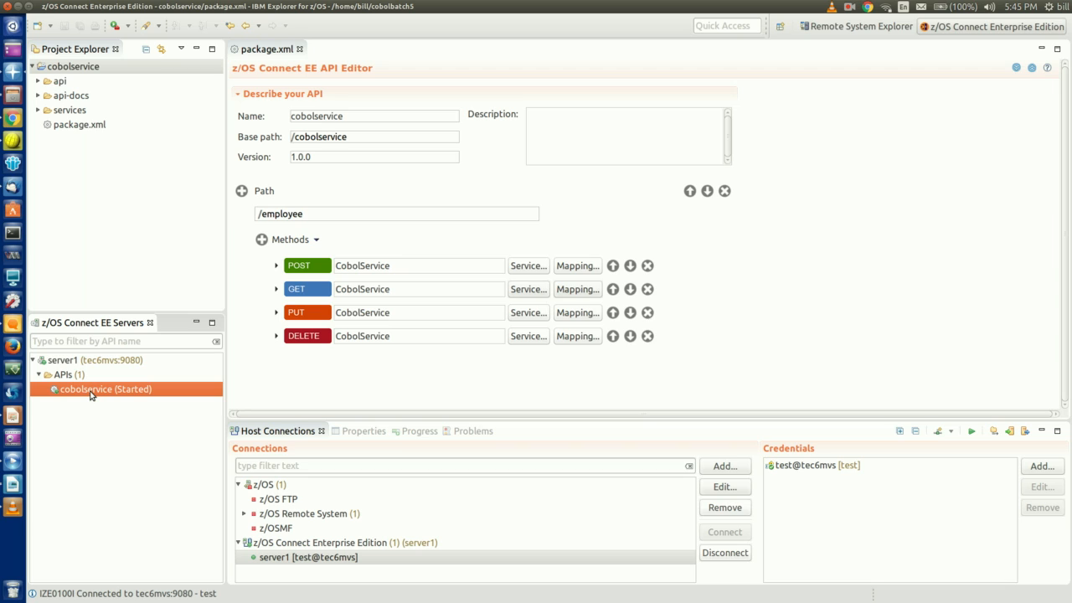
mouse_move(97, 409)
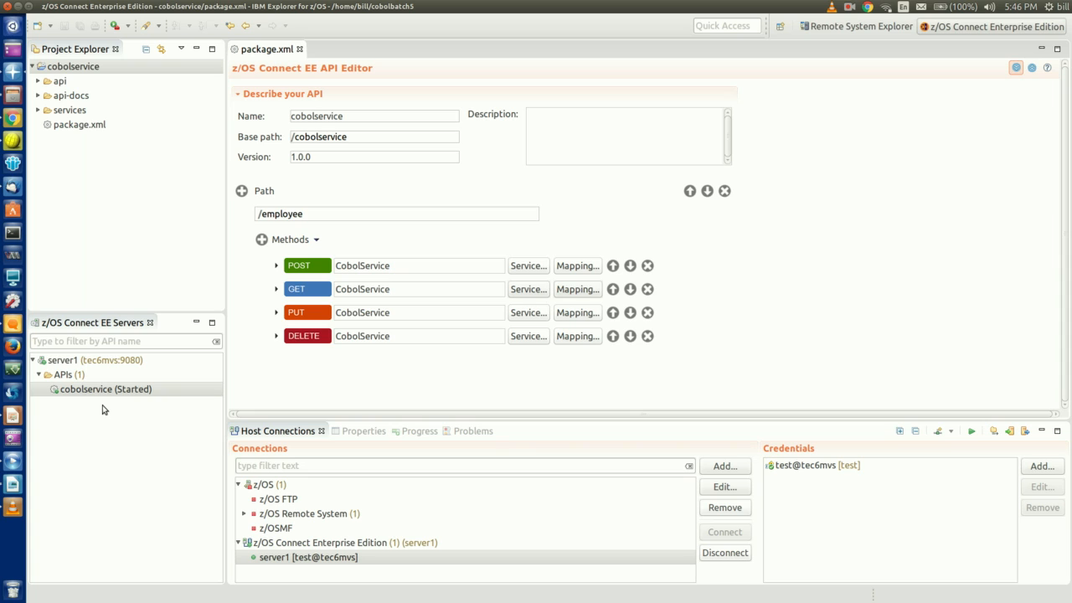
Open the deployed cobolservice in Swagger UI, list operations, and expand POST /employee.
left_click(105, 388)
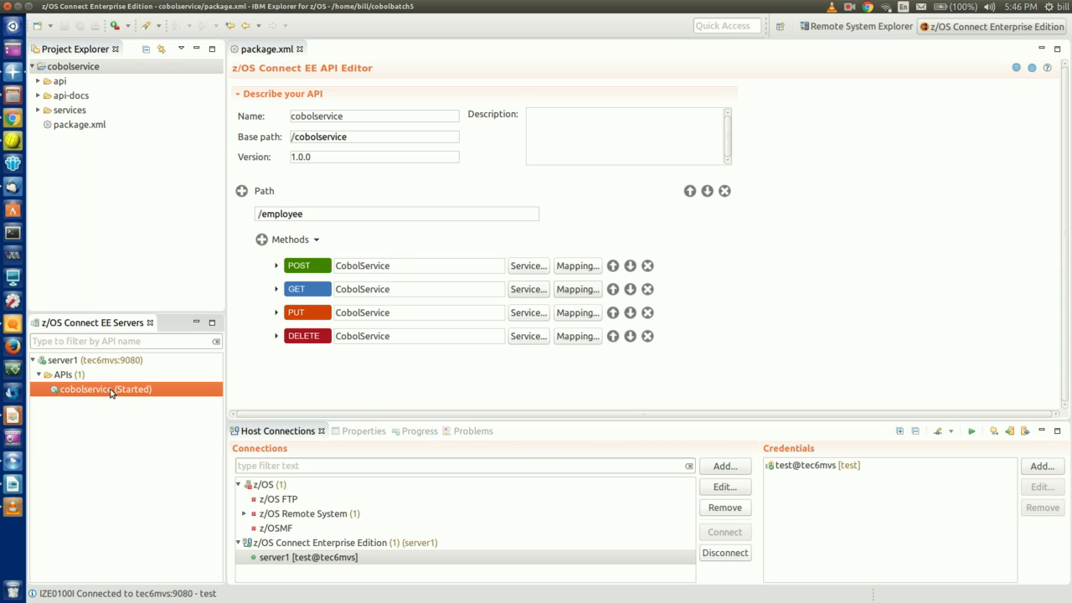
right_click(88, 388)
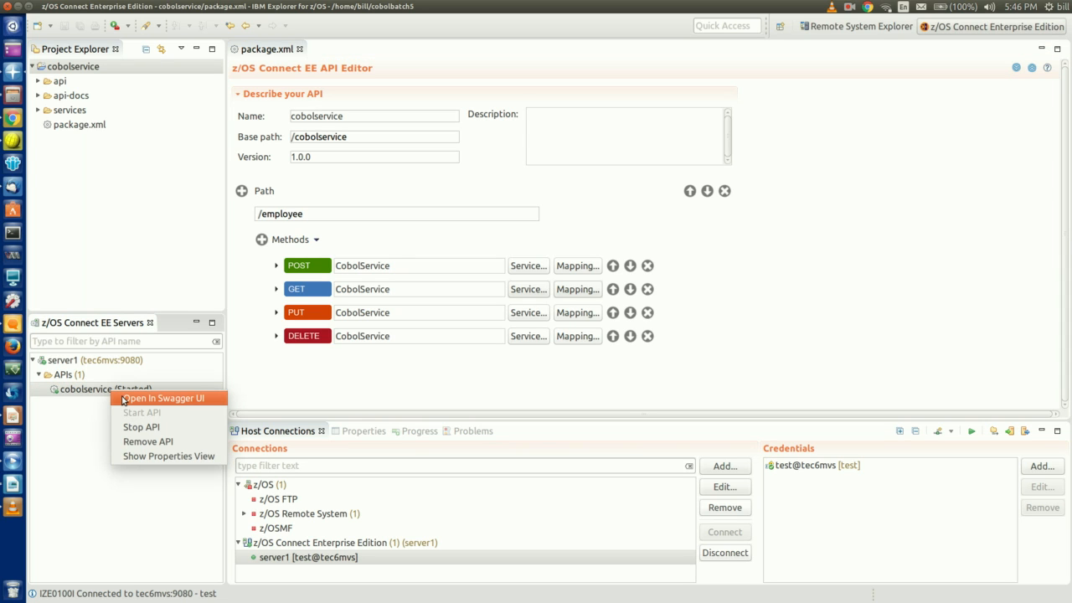
left_click(164, 397)
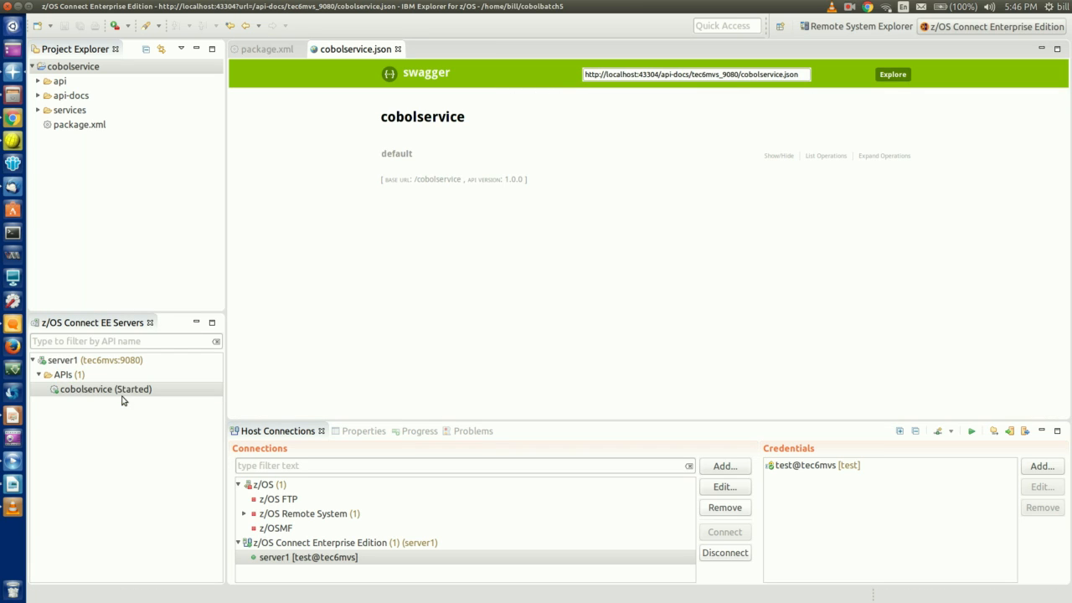
left_click(825, 156)
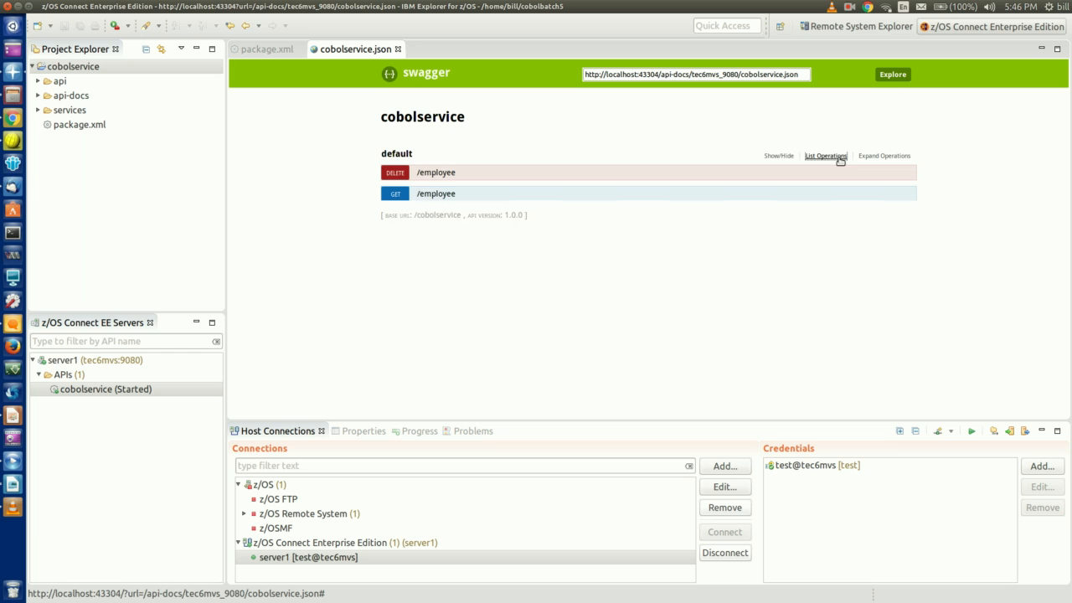
left_click(826, 155)
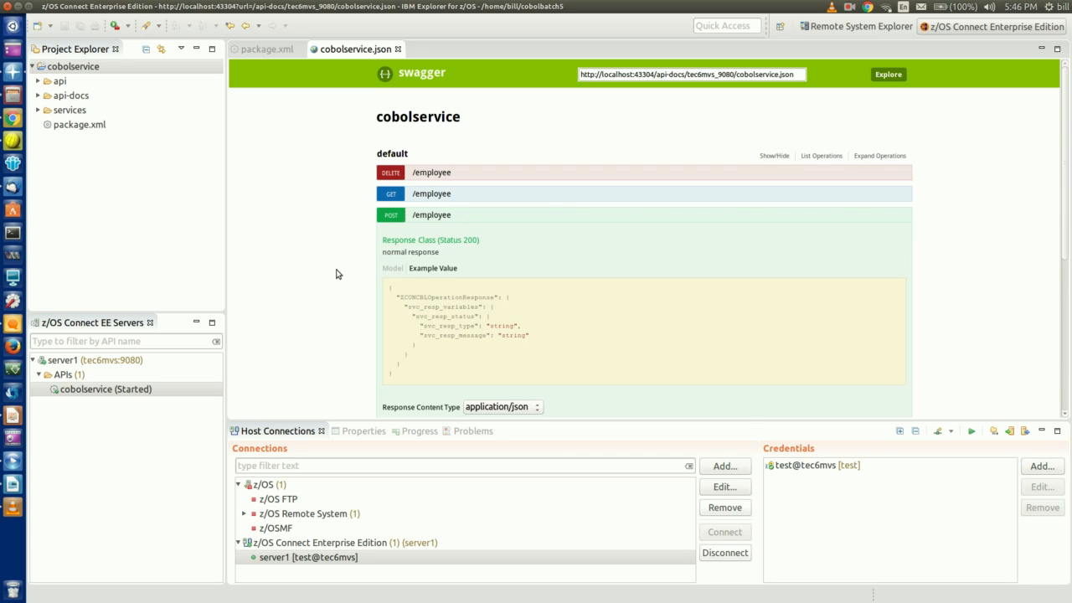
scroll("down", 3)
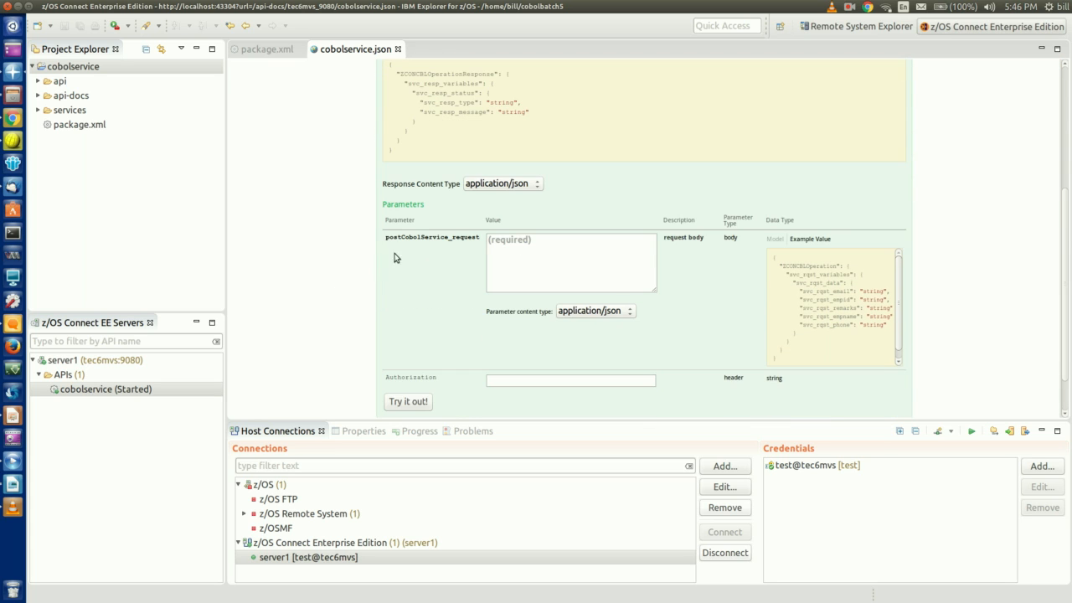
mouse_move(434, 239)
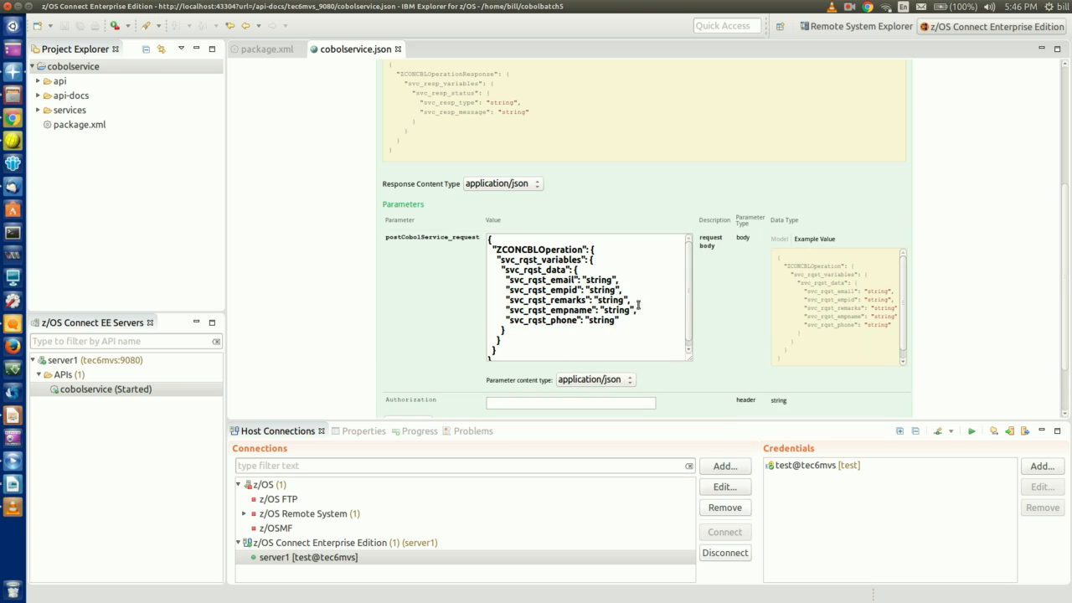
double_click(597, 280)
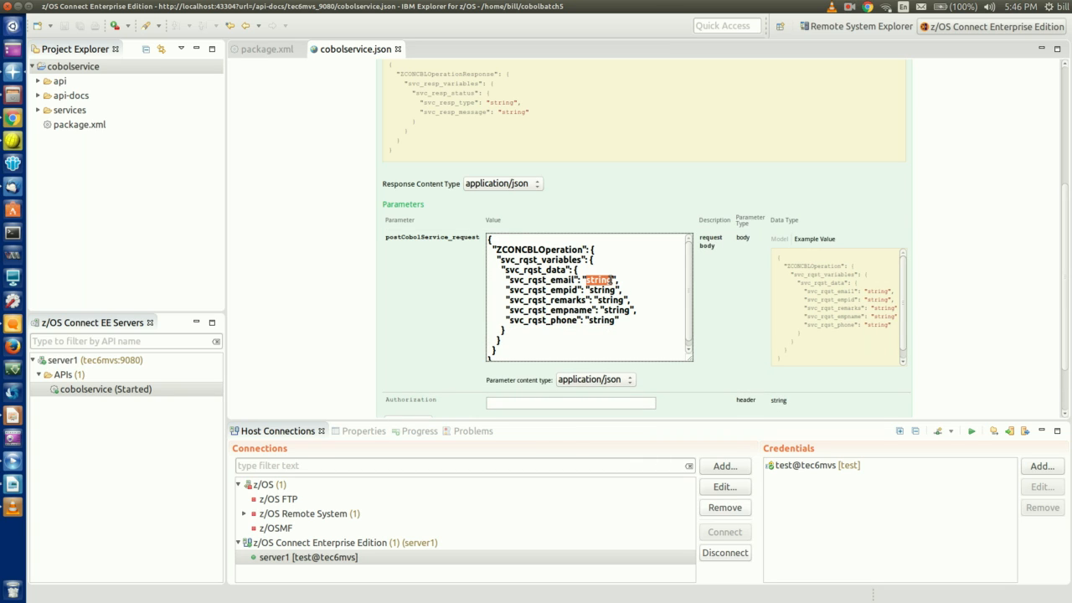
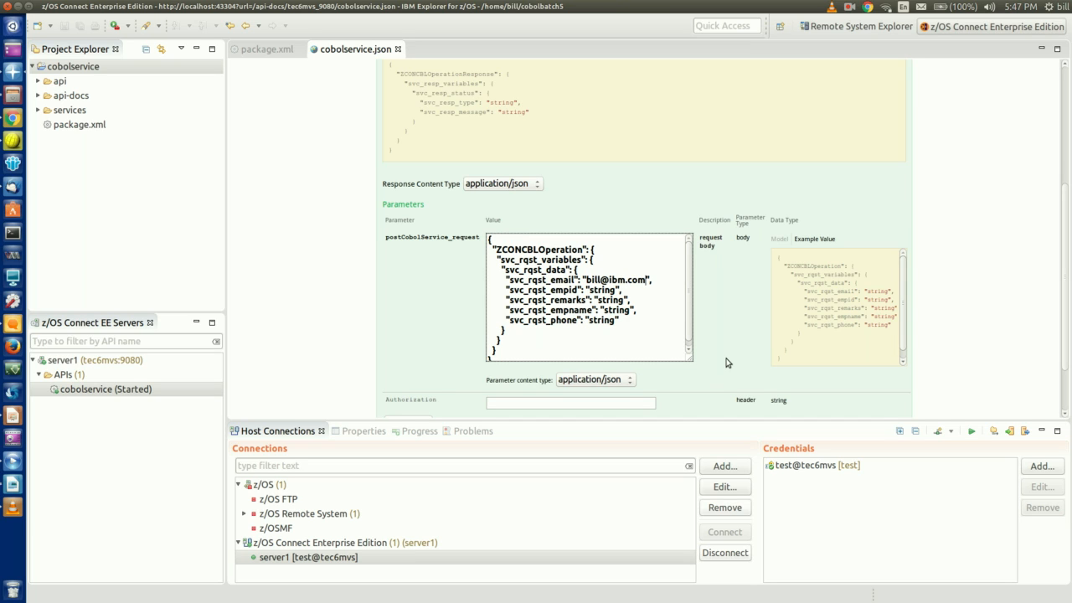
double_click(601, 289)
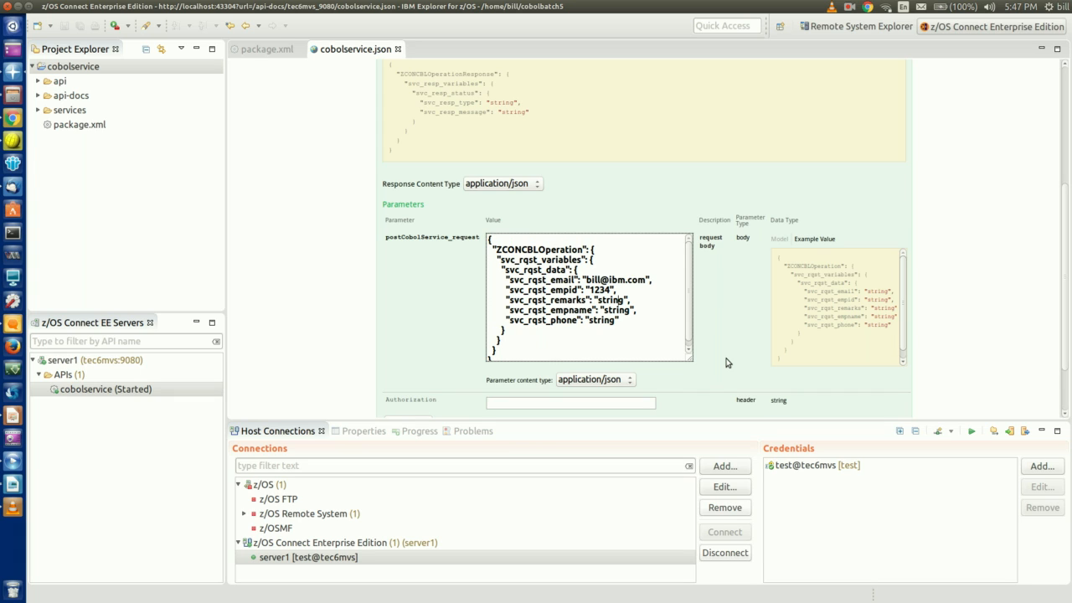
double_click(611, 300)
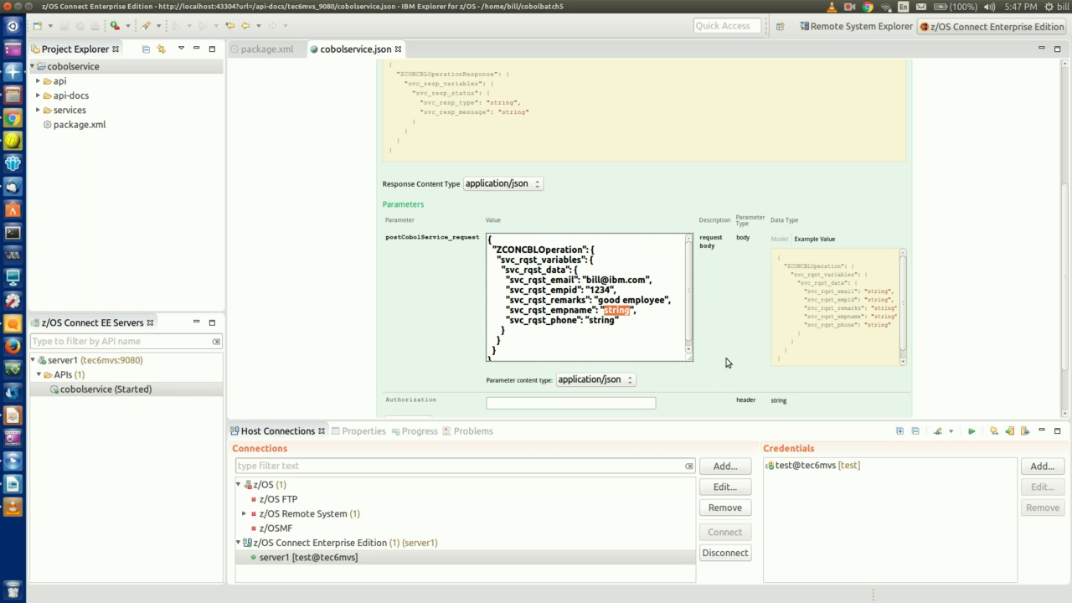
type("Bill")
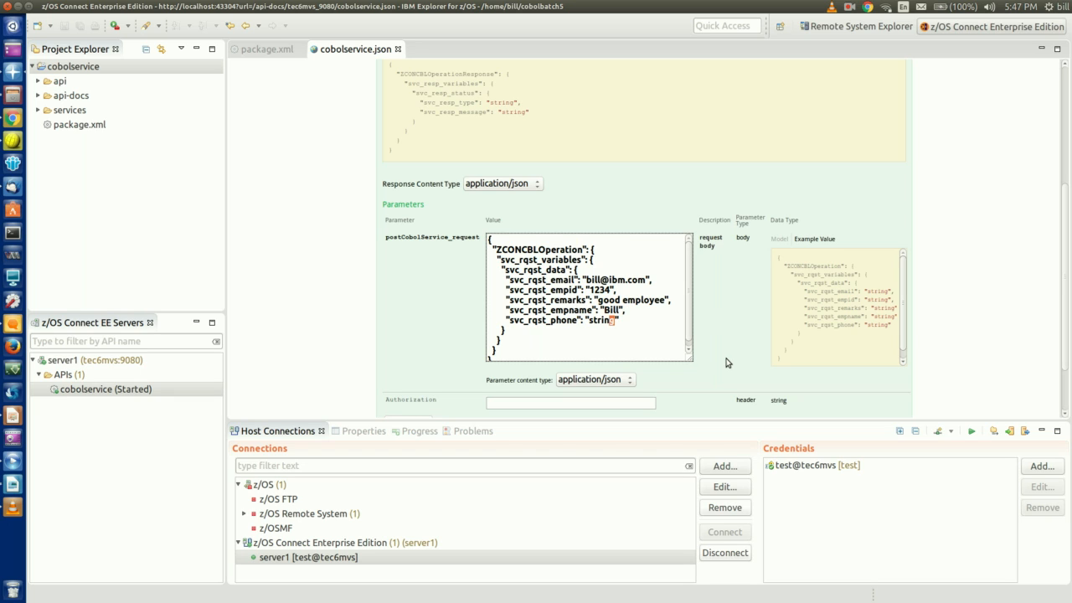
type("555-")
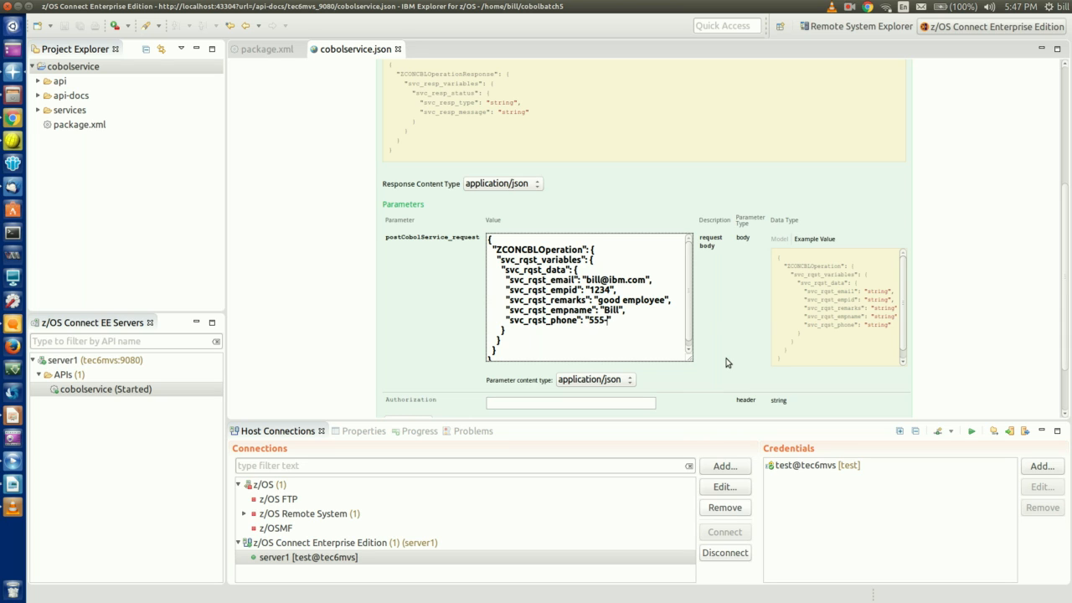
scroll("down", 3)
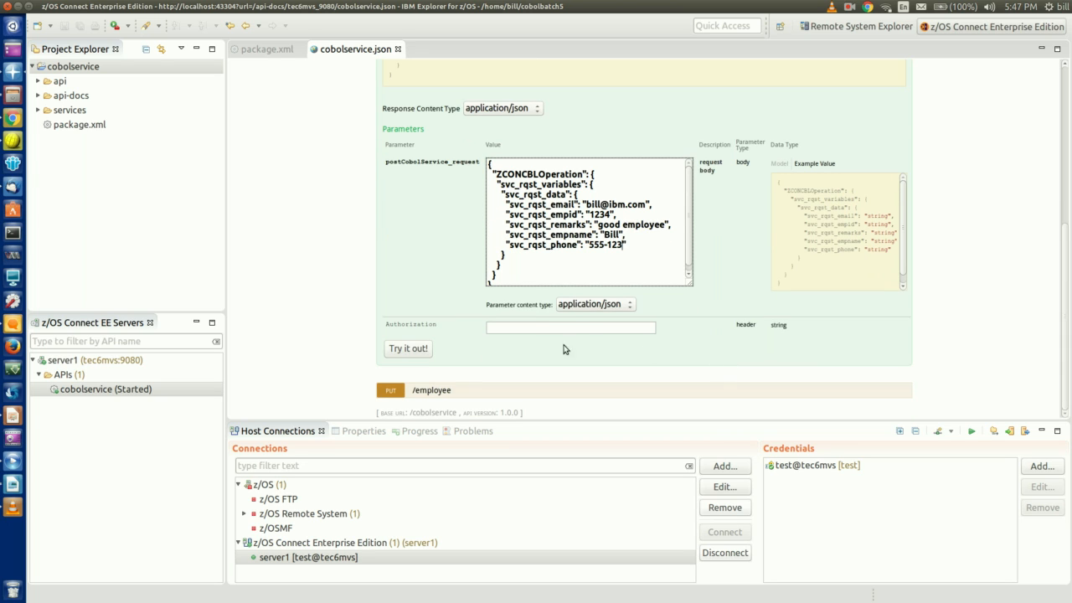
Run POST /employee, then run GET /employee to return Bill's record with ID 1234.
left_click(408, 348)
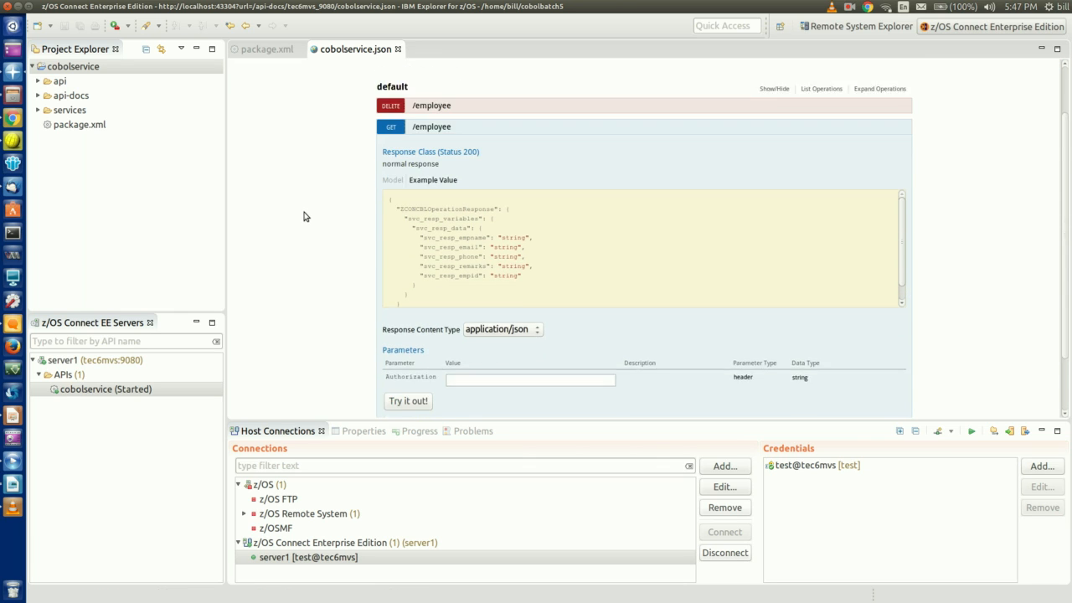
scroll("down", 3)
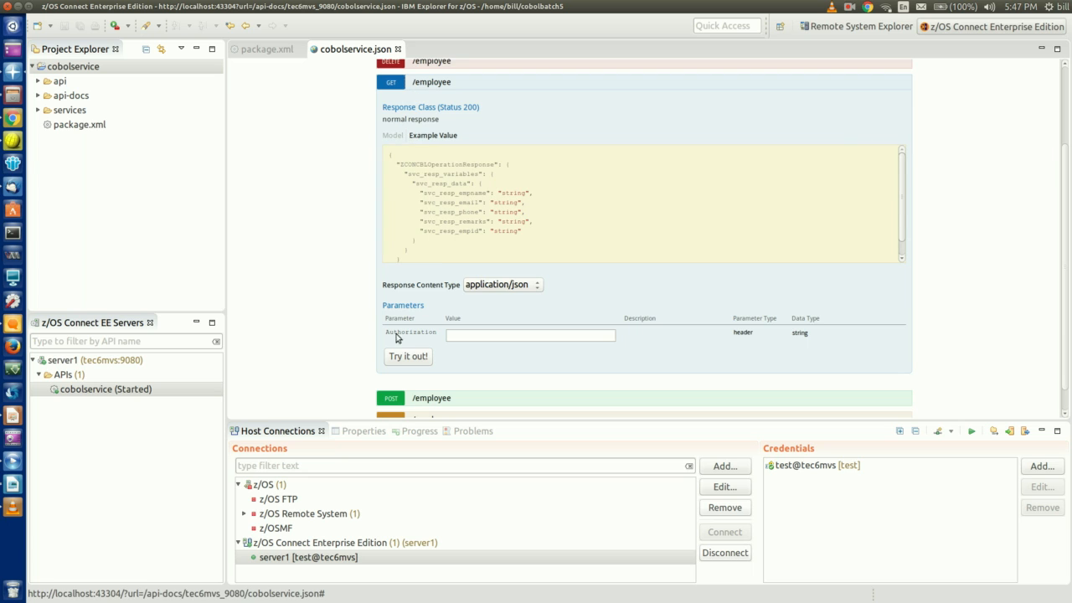
left_click(408, 356)
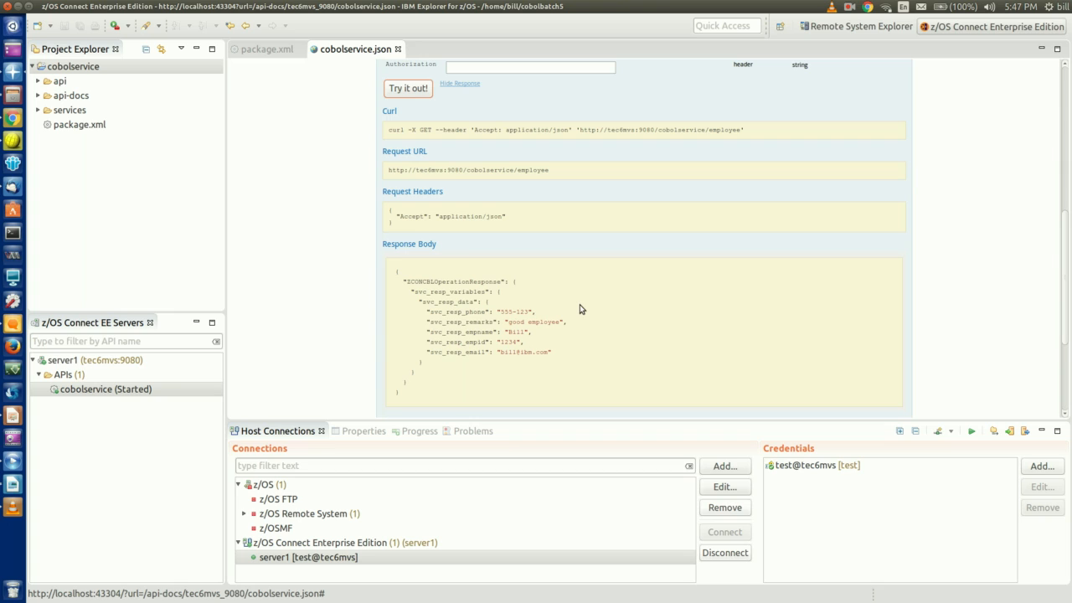
mouse_move(583, 355)
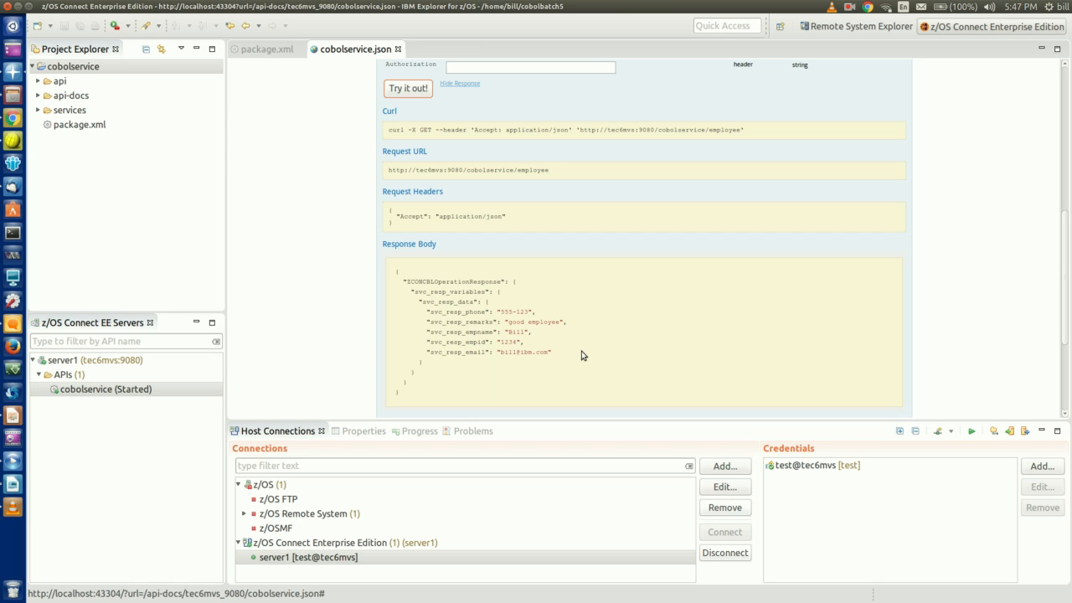
left_click(352, 431)
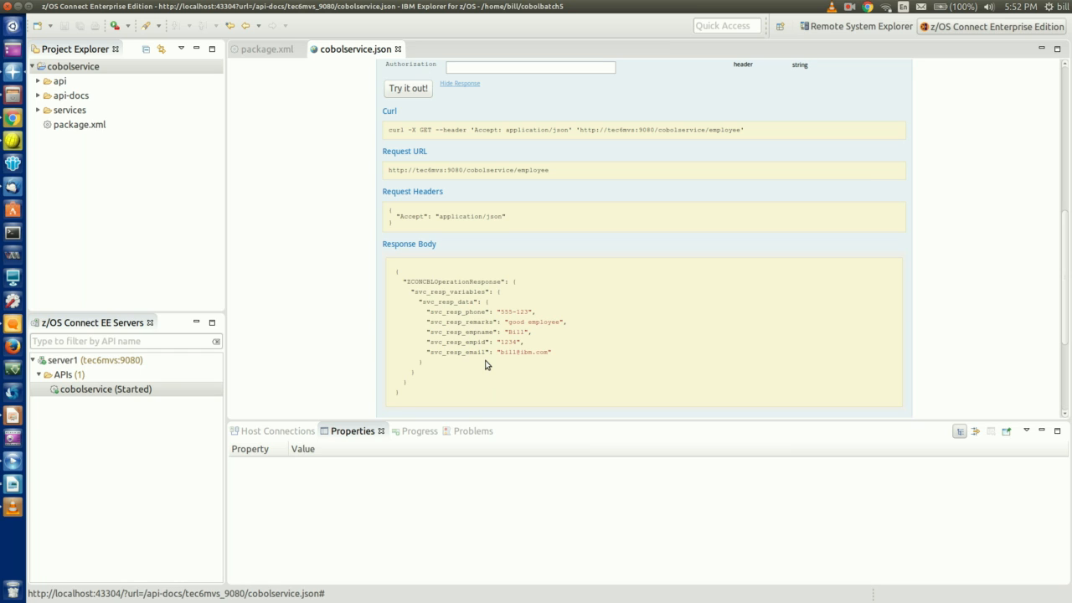
mouse_move(418, 313)
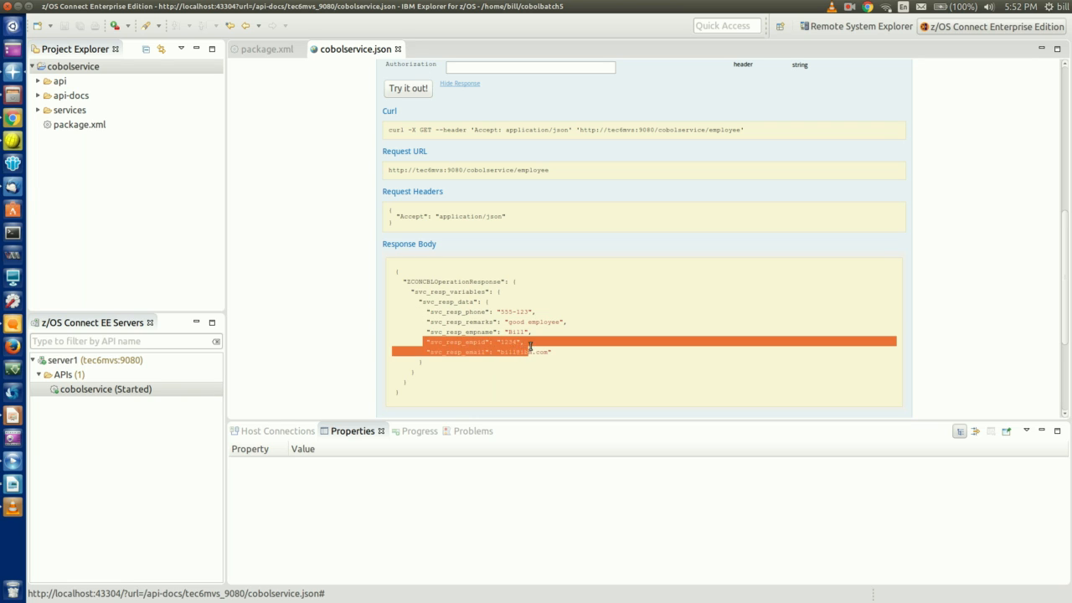
left_click(531, 346)
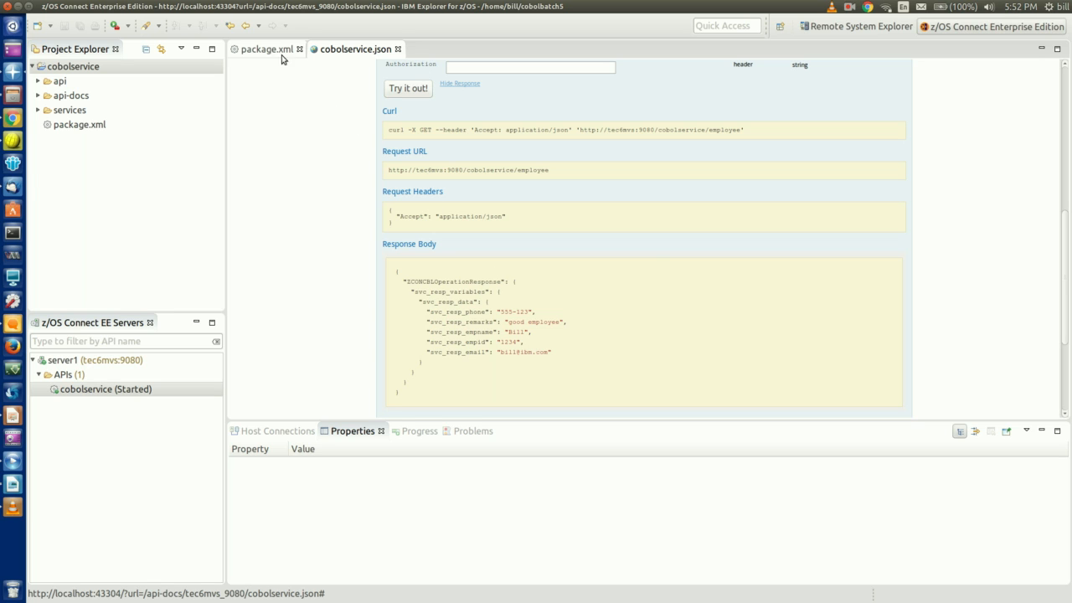
Add a Remove transform on svc_resp_empid in the GET response mapping and save.
left_click(266, 49)
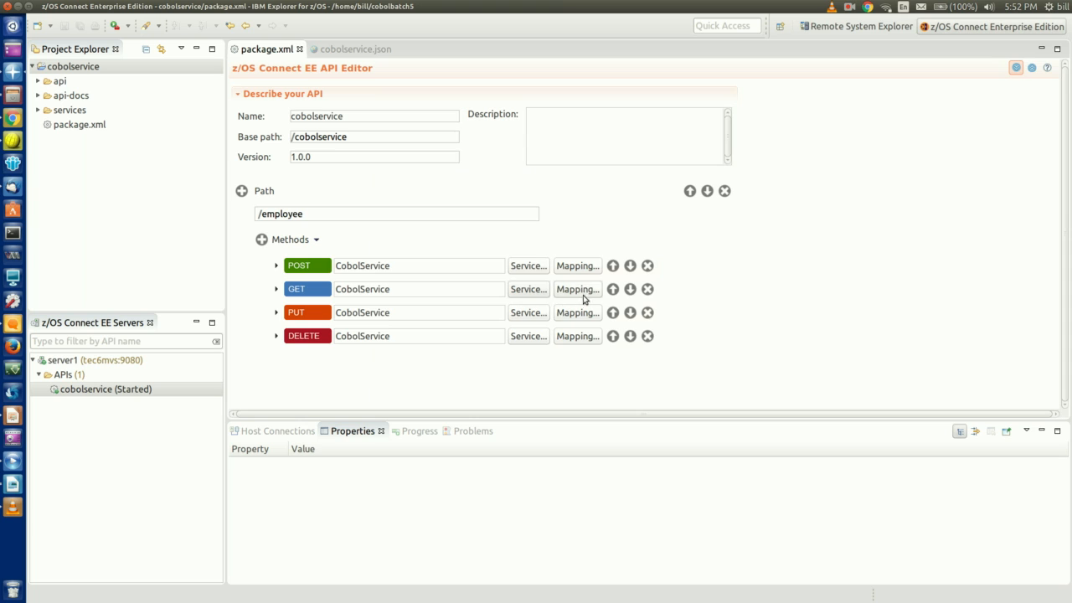
left_click(577, 289)
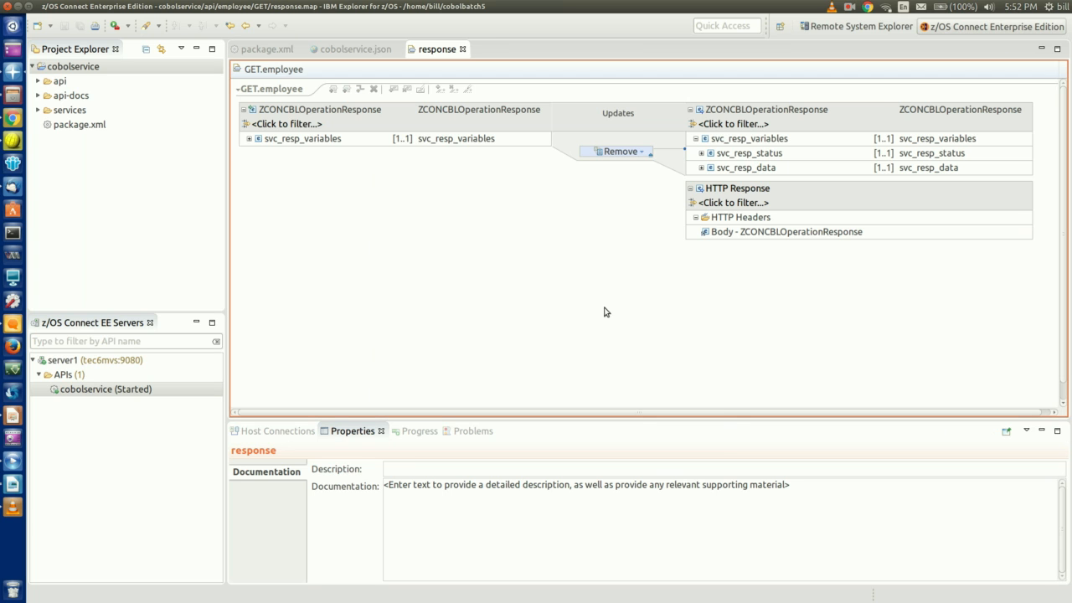
left_click(249, 138)
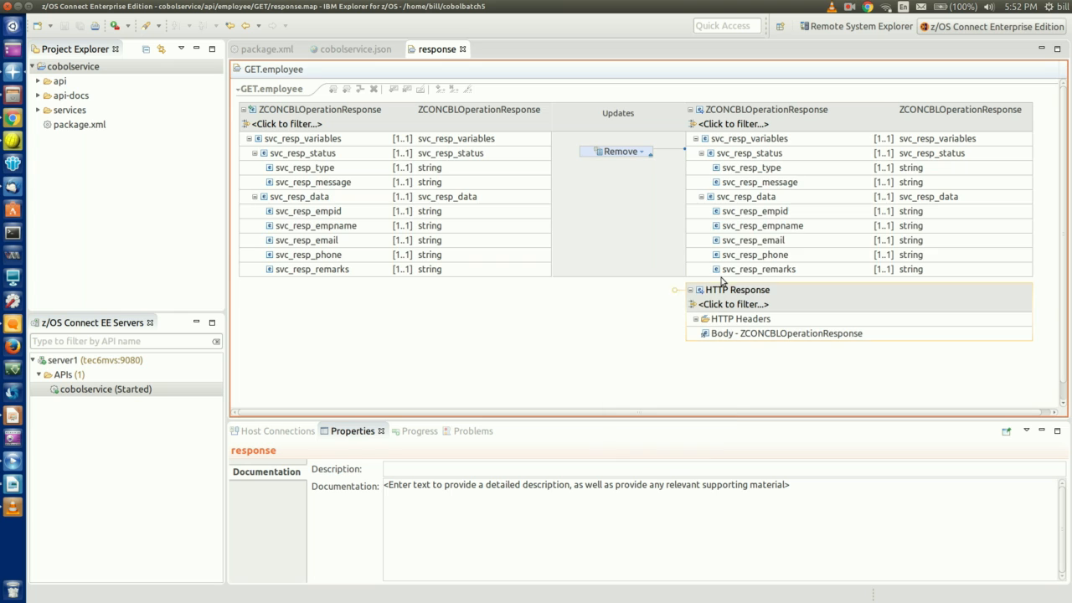
right_click(755, 210)
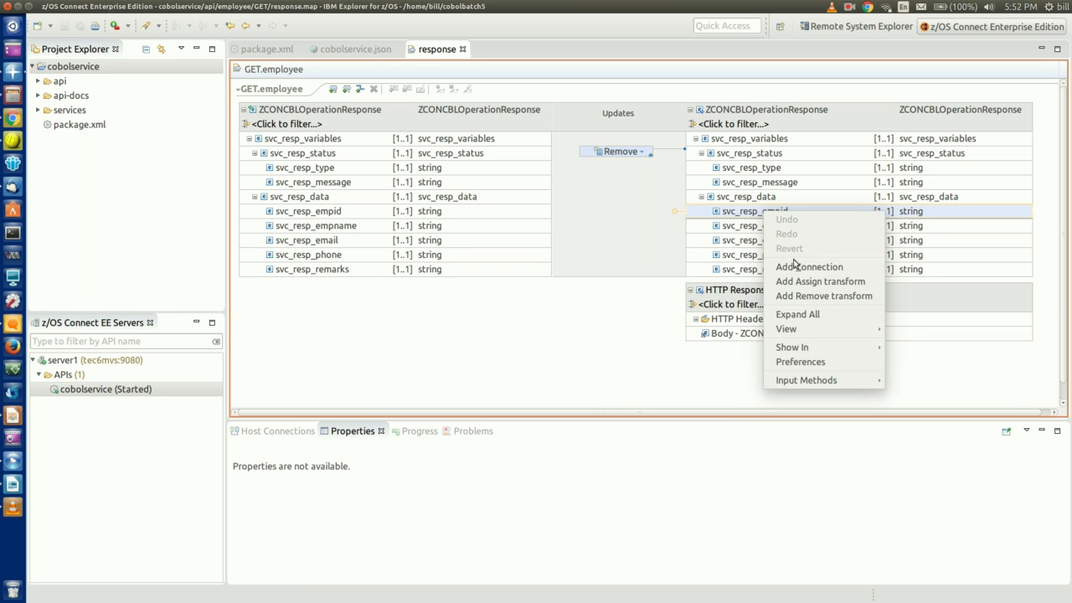
left_click(823, 296)
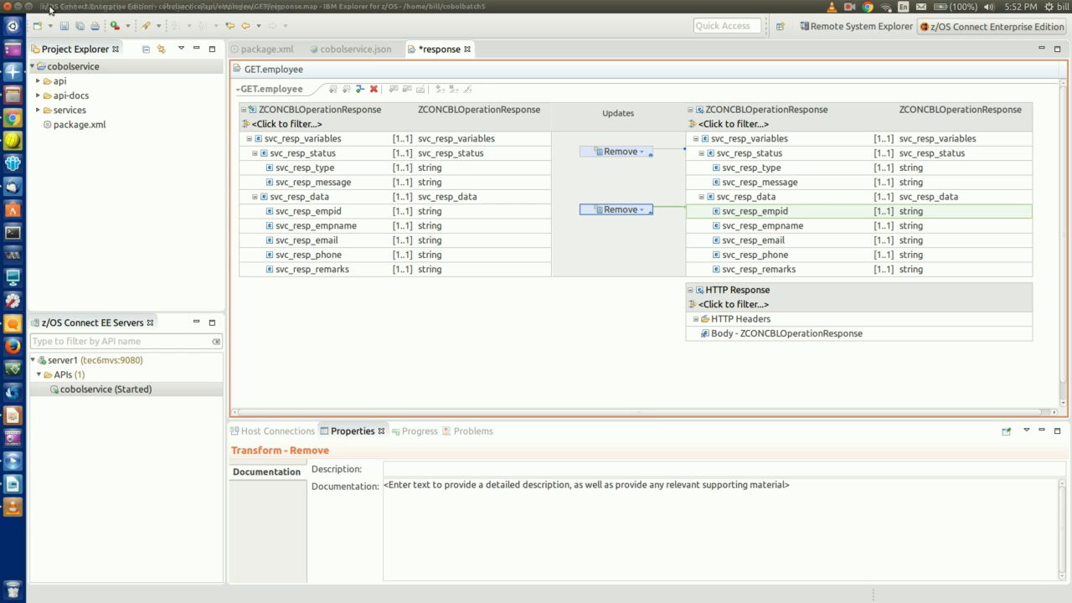
key("ctrl+s")
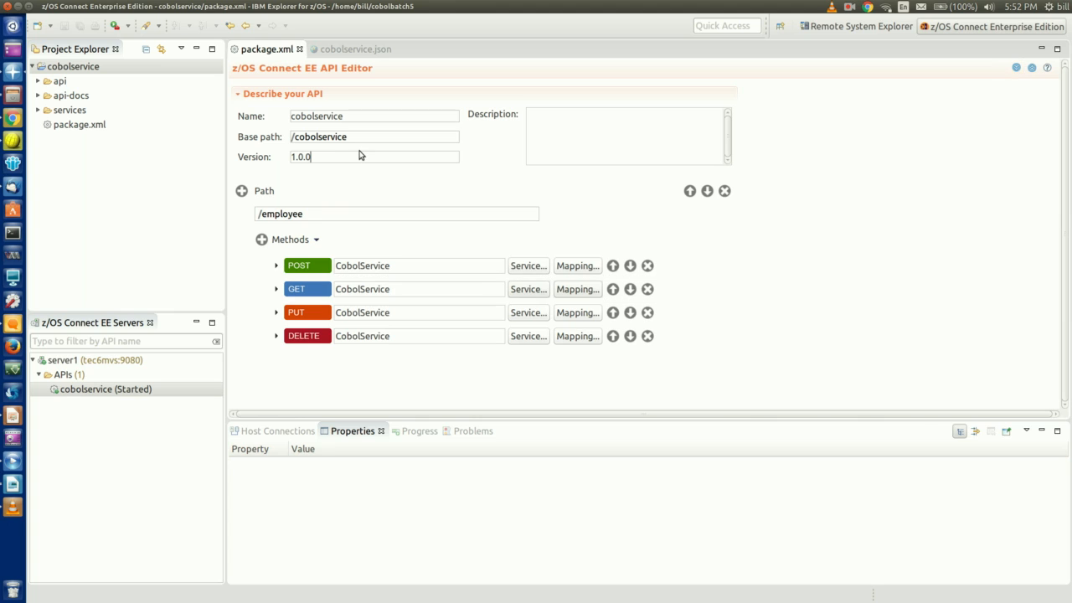
Set the cobolservice Version field to 1.0.1 and save the API.
type("1")
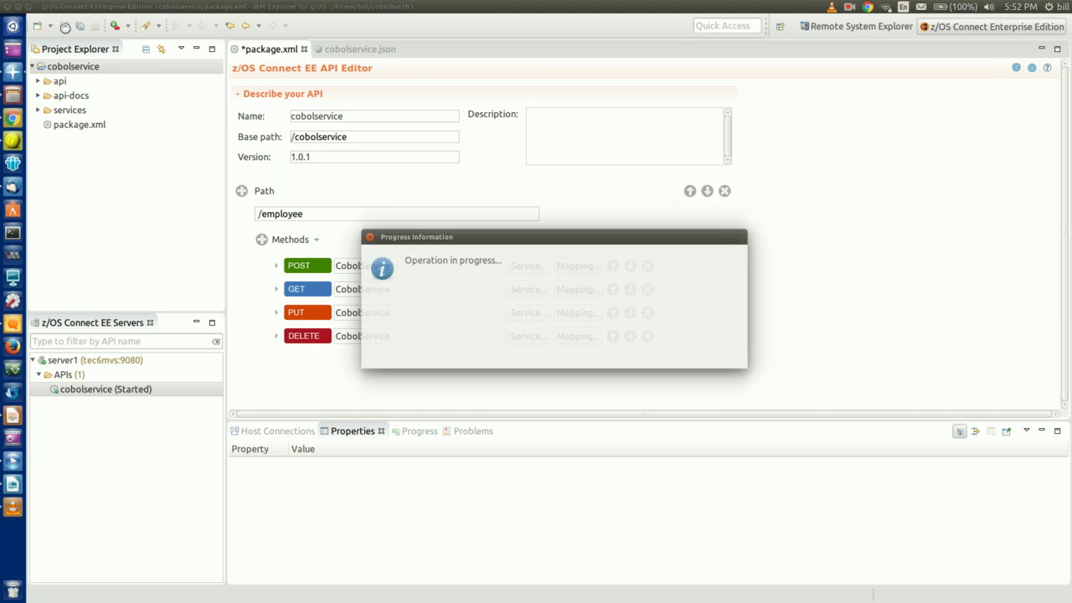
left_click(73, 66)
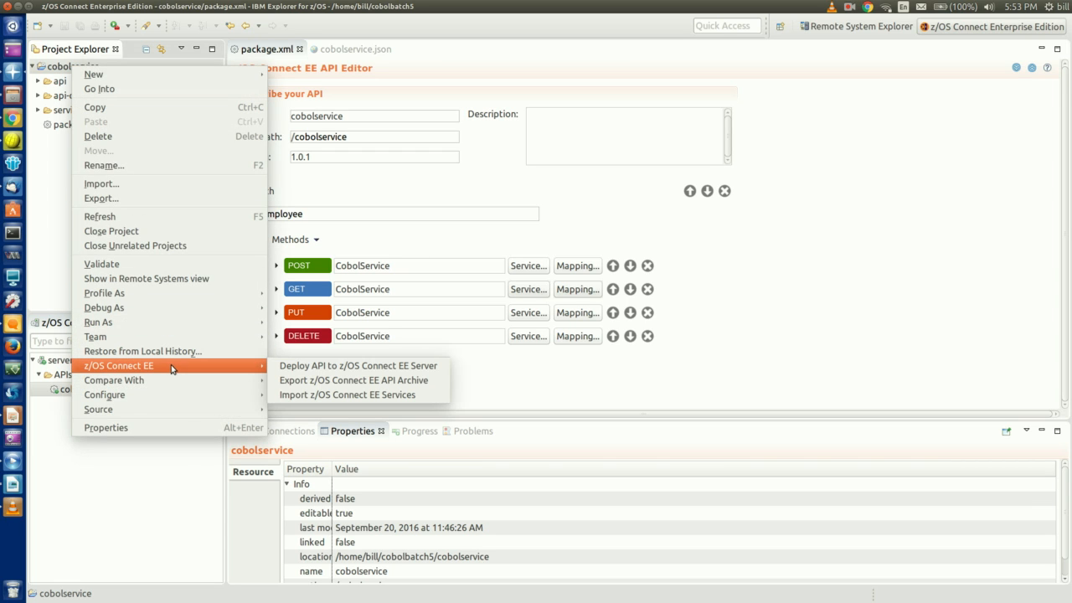
mouse_move(358, 365)
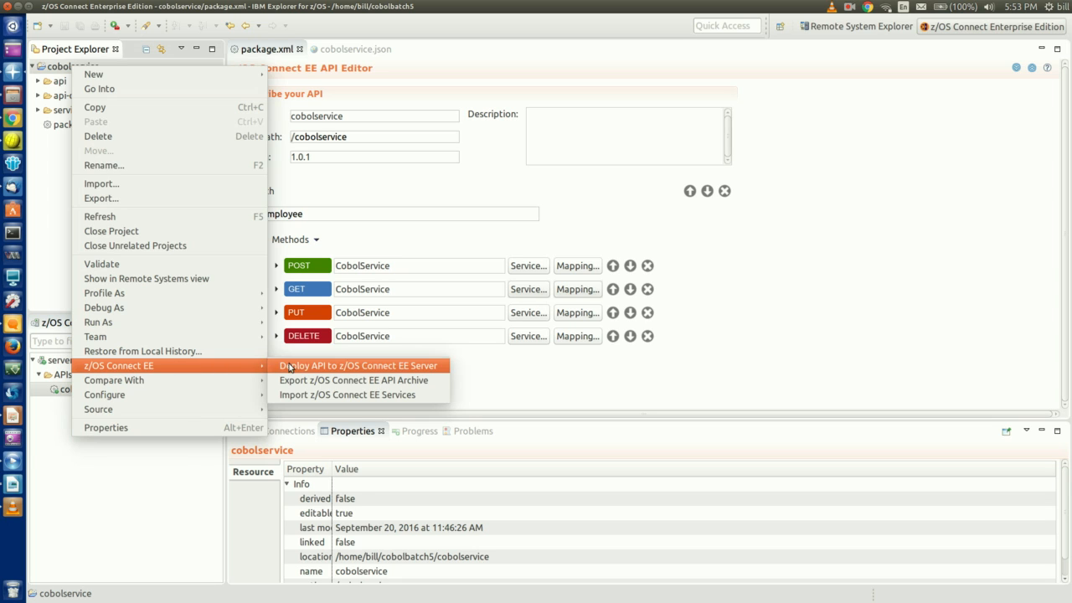
Deploy cobolservice 1.0.1 to server1 with Update existing APIs ticked.
left_click(358, 365)
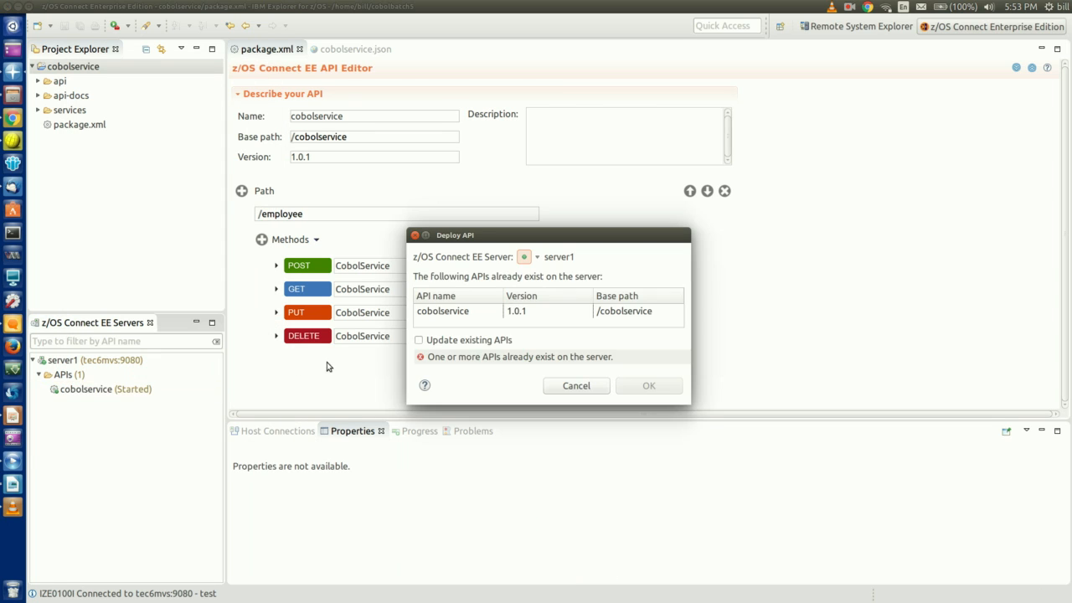
left_click(418, 339)
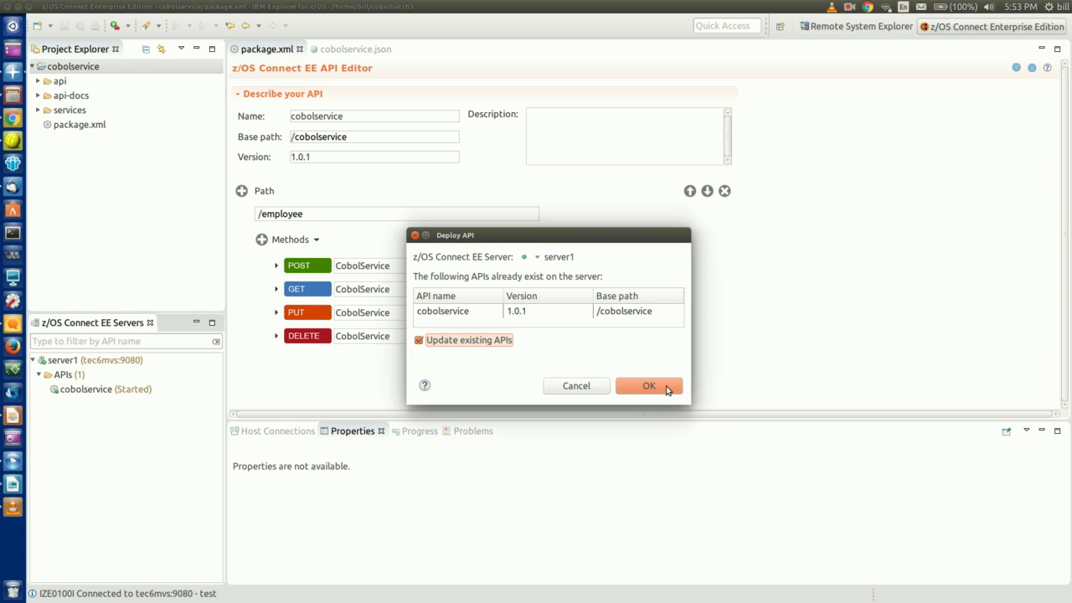
left_click(648, 385)
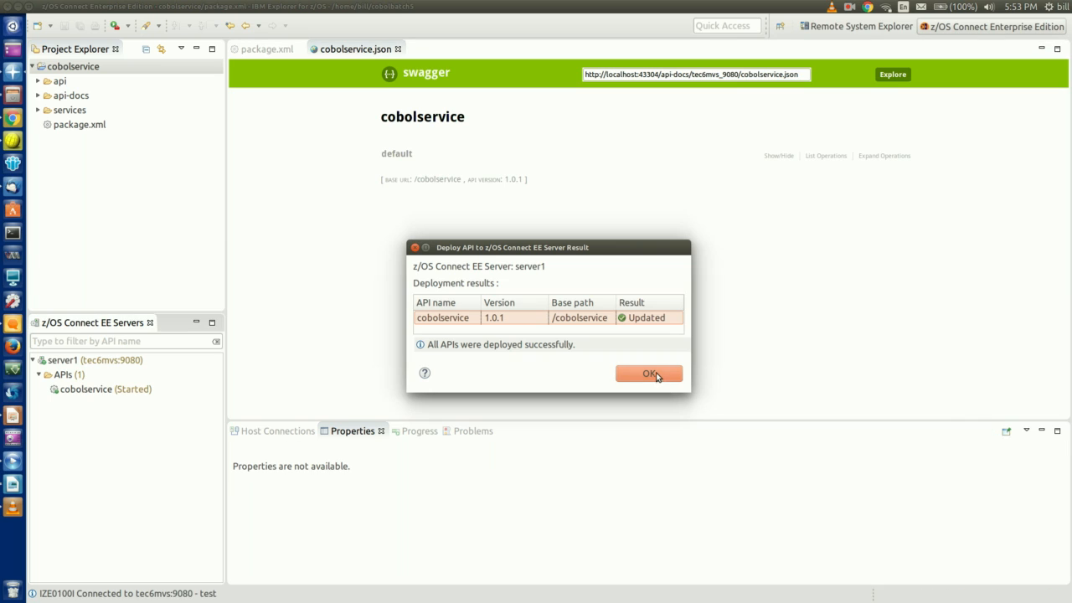
Dismiss the deployment results and rerun GET /employee, returning Bill's record without the employee ID.
left_click(648, 373)
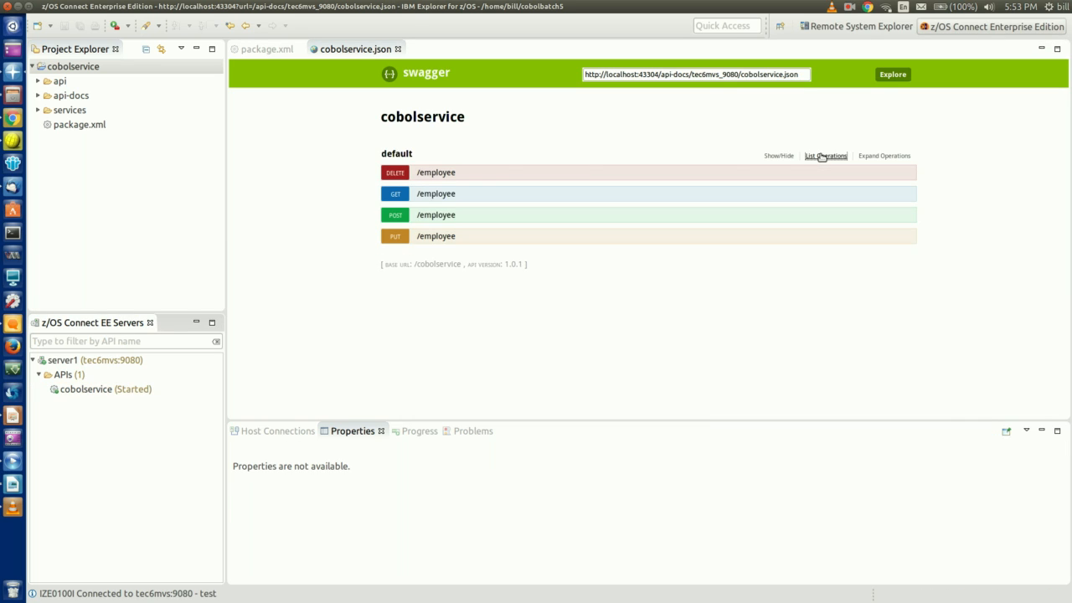
left_click(431, 194)
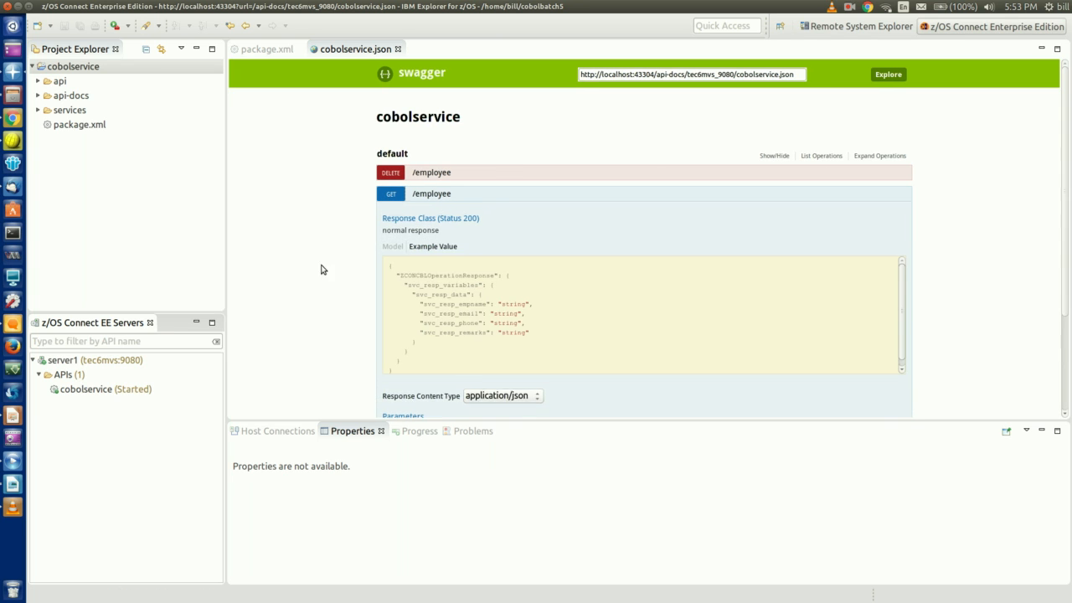
scroll("down", 3)
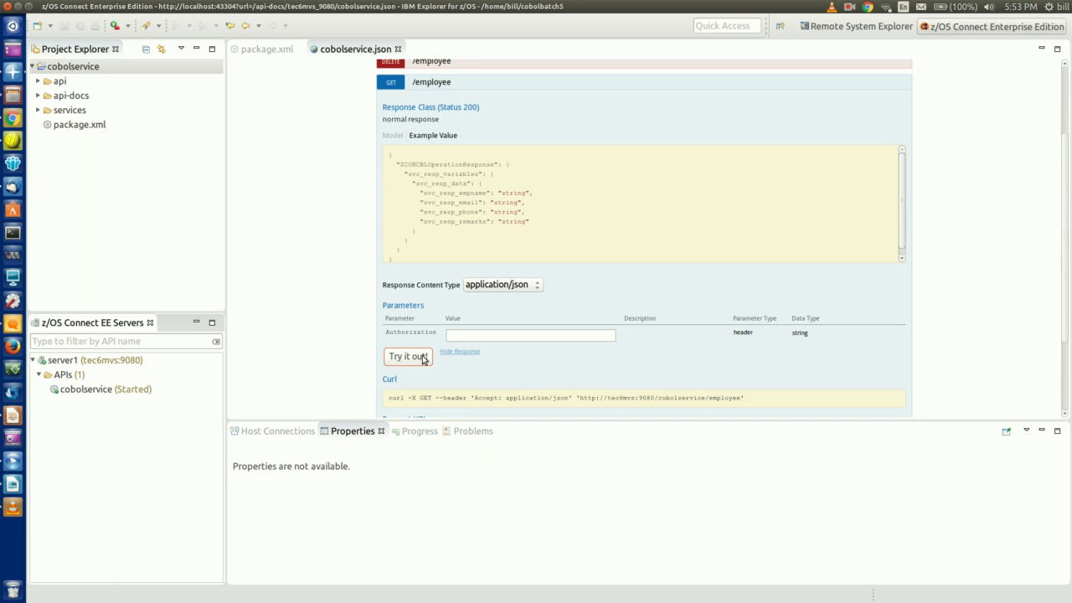
left_click(407, 355)
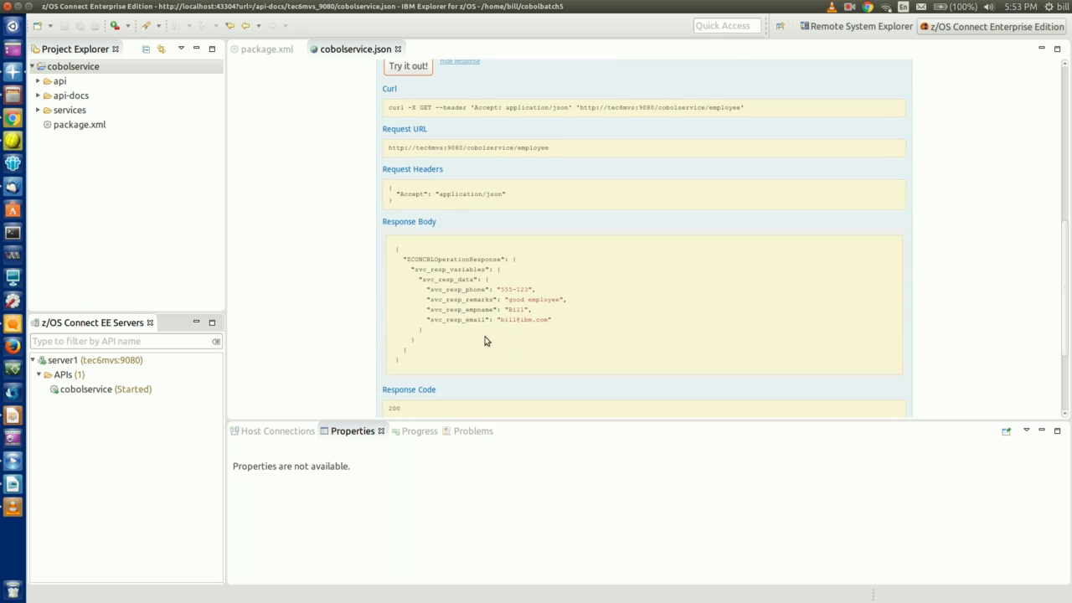
mouse_move(576, 328)
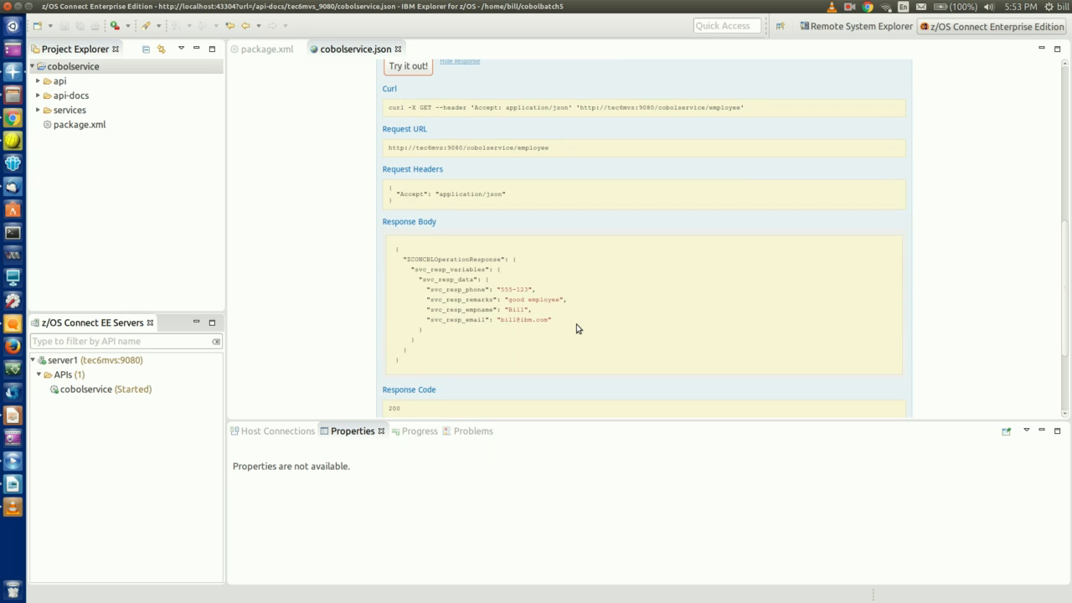